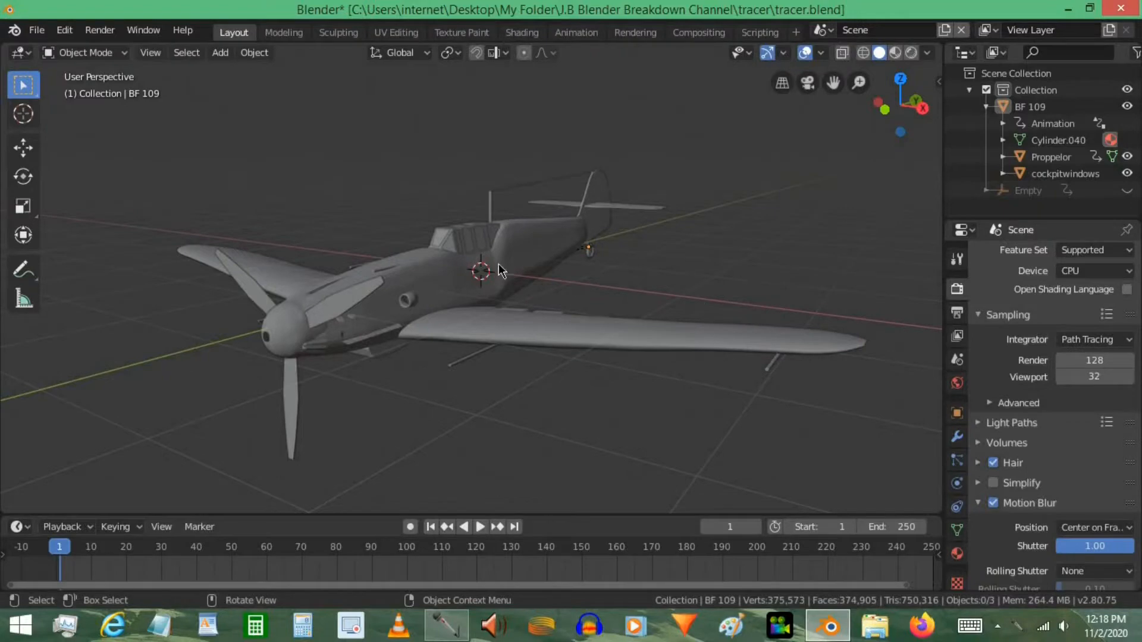
Add a UV sphere to the scene above the Bf 109 after orbiting to a side view.
drag(498, 270, 494, 323)
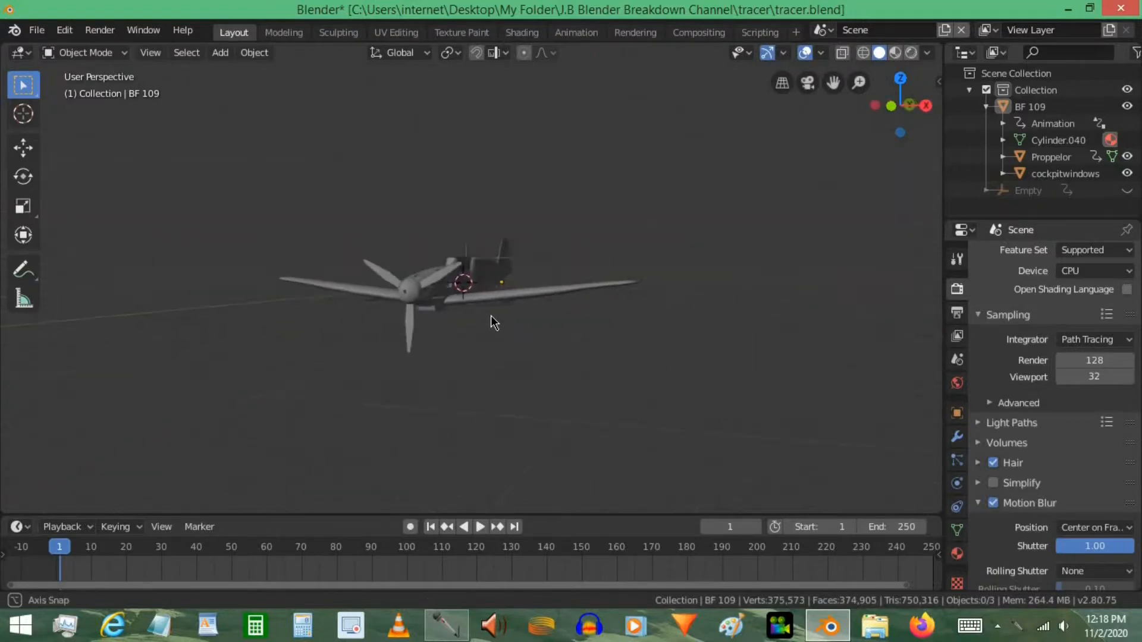
drag(495, 320, 594, 299)
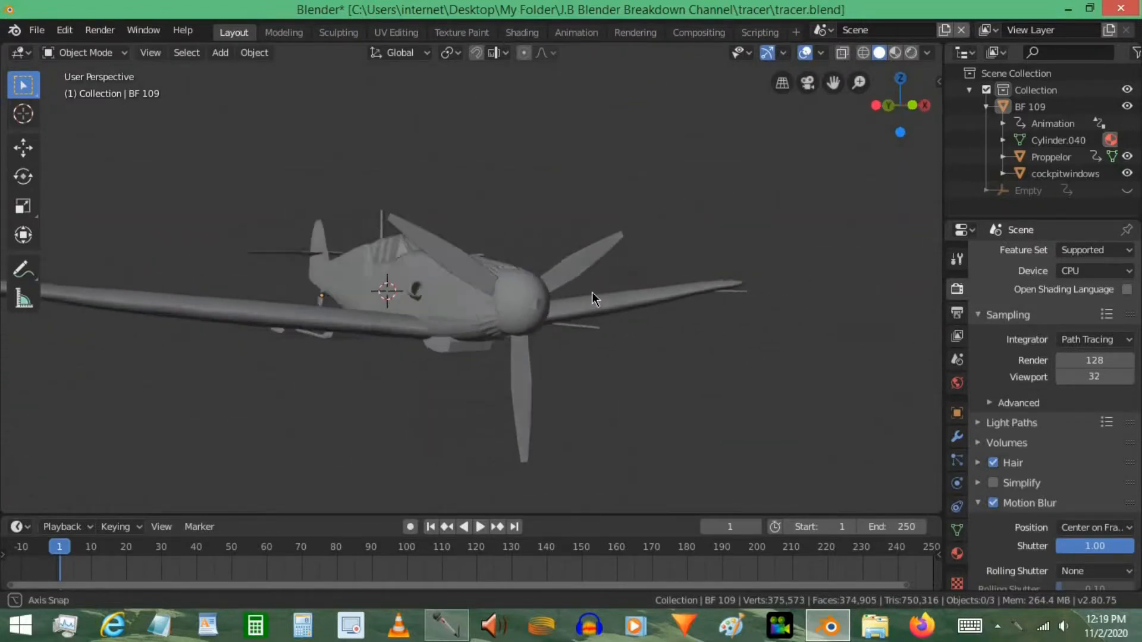
drag(593, 299, 681, 284)
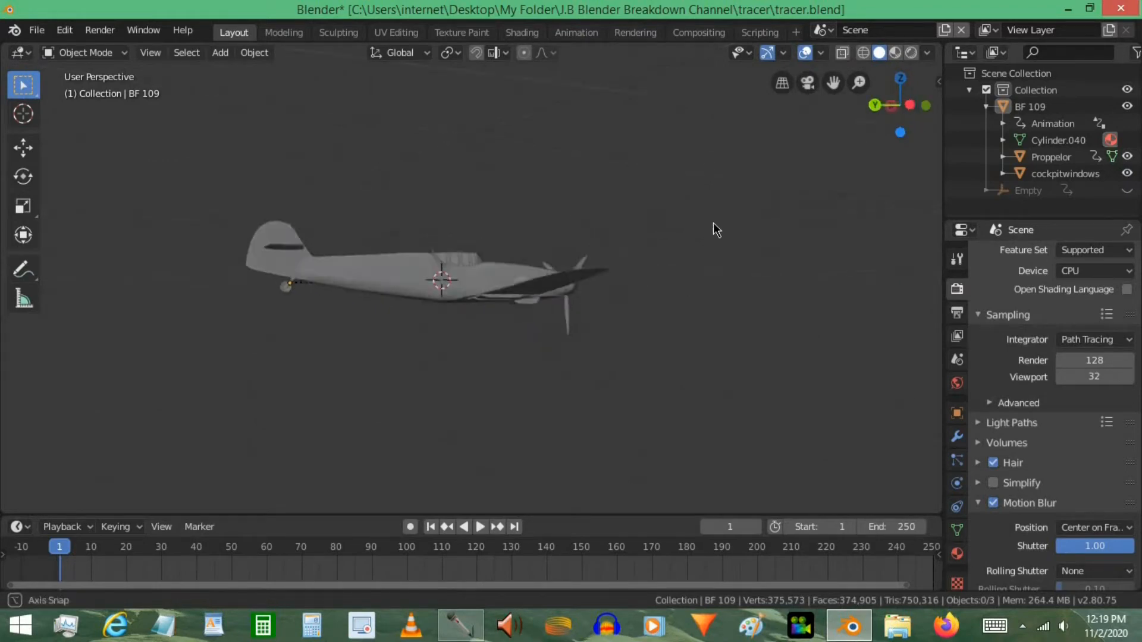
drag(714, 230, 850, 241)
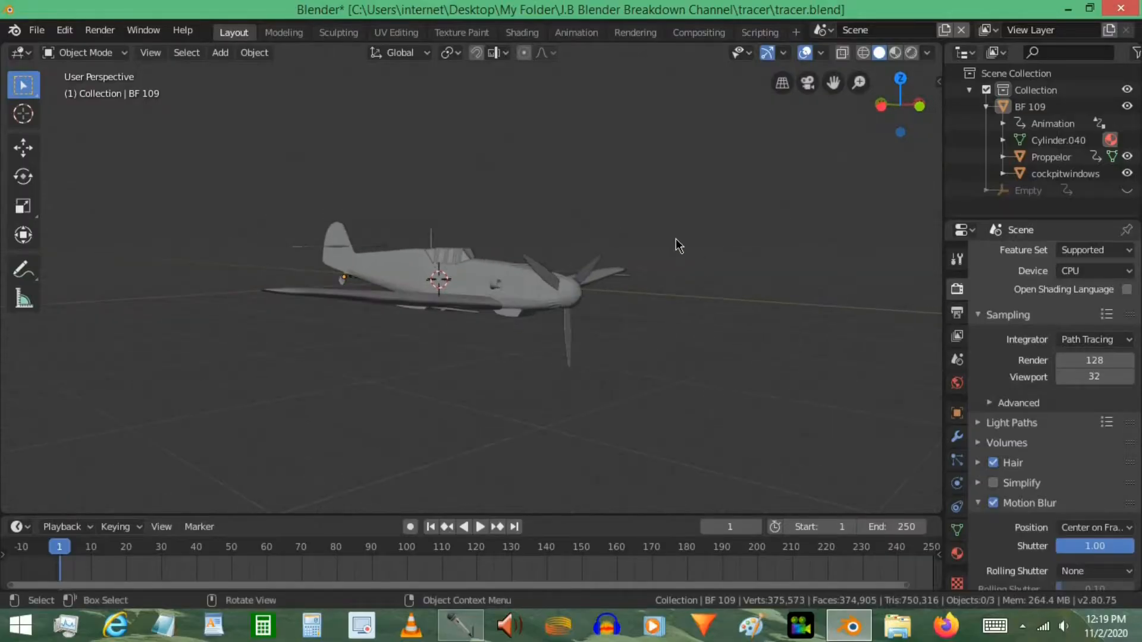
click(219, 51)
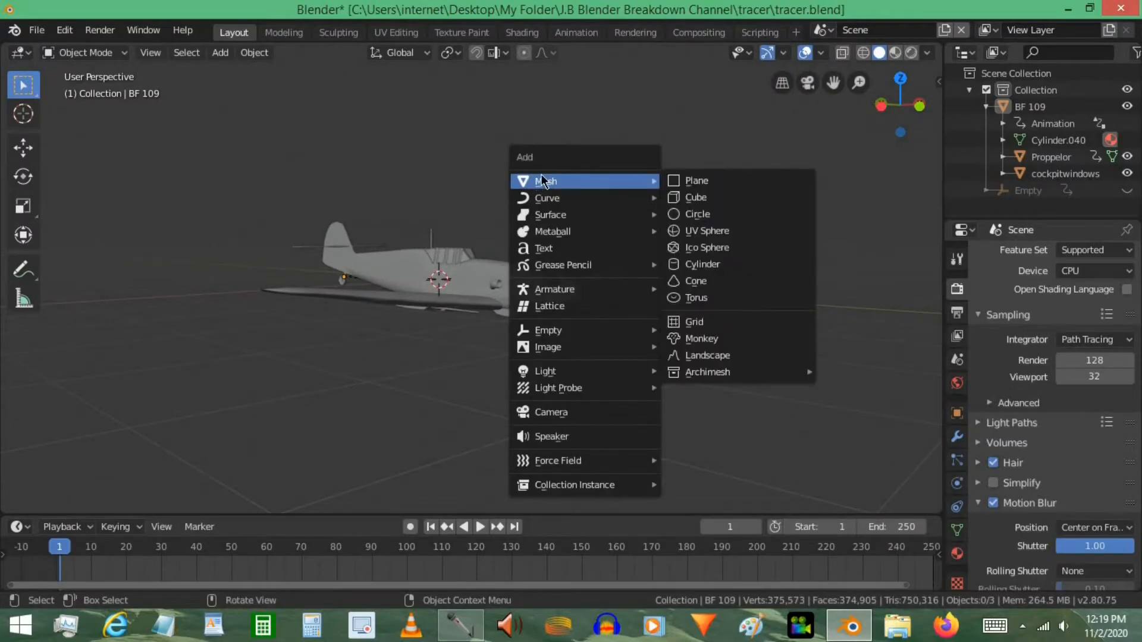
click(708, 229)
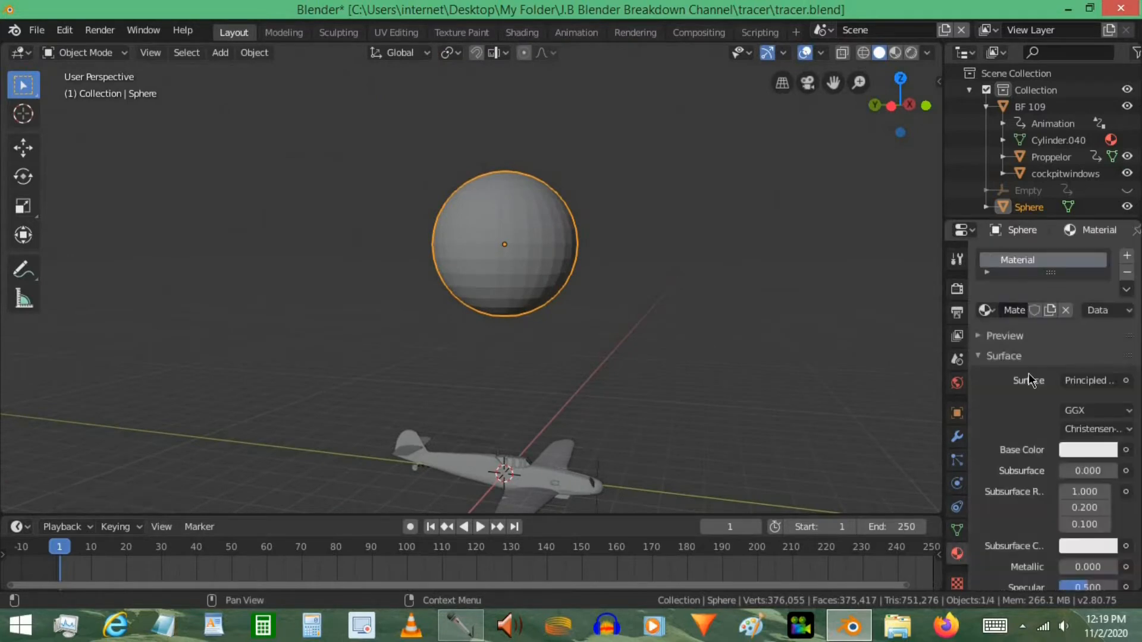
Give the sphere an Emission surface material with yellow colour at strength 8.
click(1091, 379)
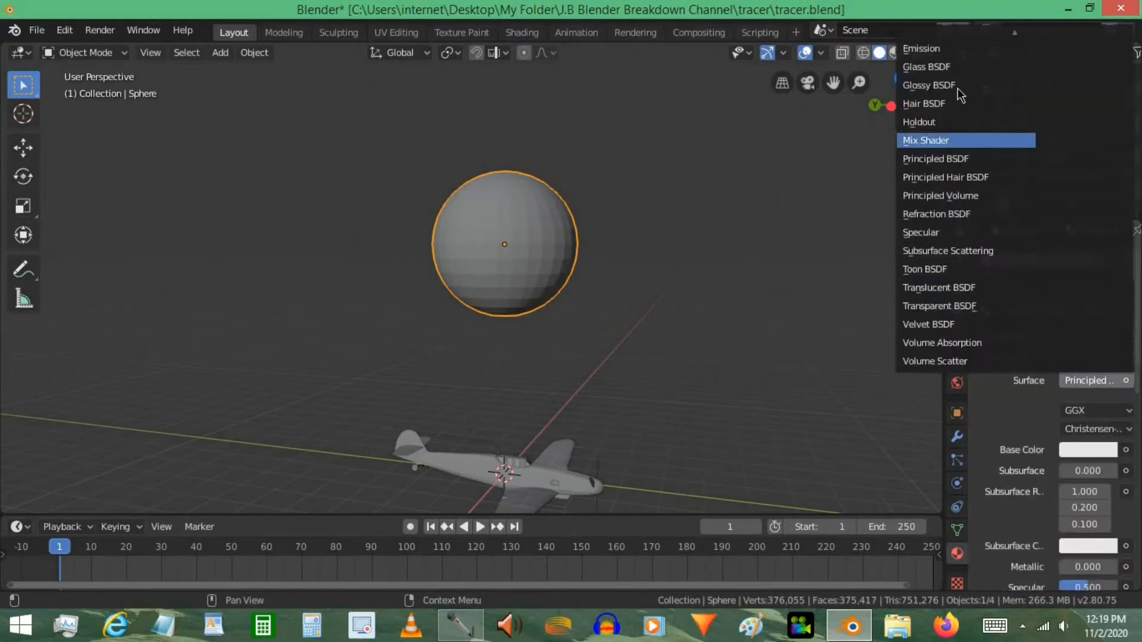
click(920, 48)
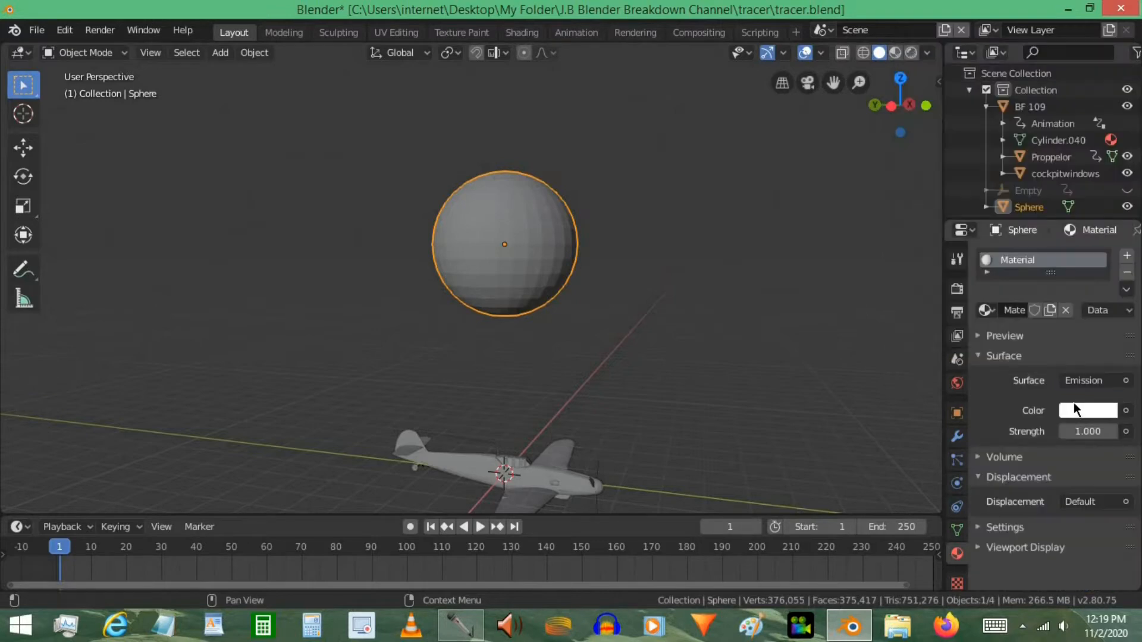
click(1089, 411)
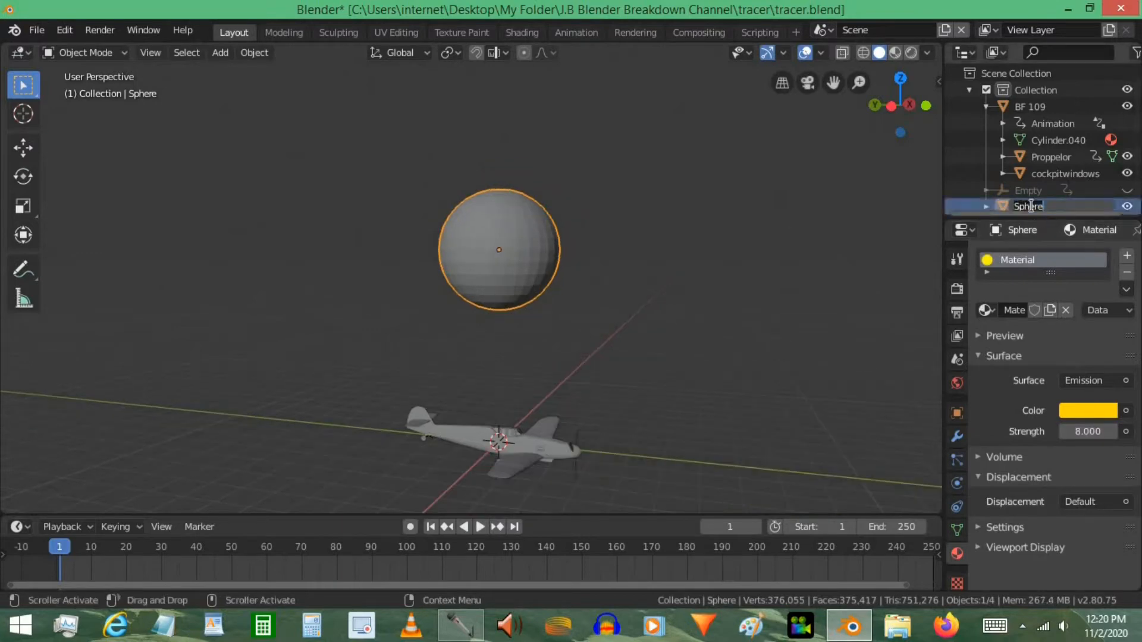
Rename the sphere to tracer and move it into a new hidden Collection 2.
text(tracer)
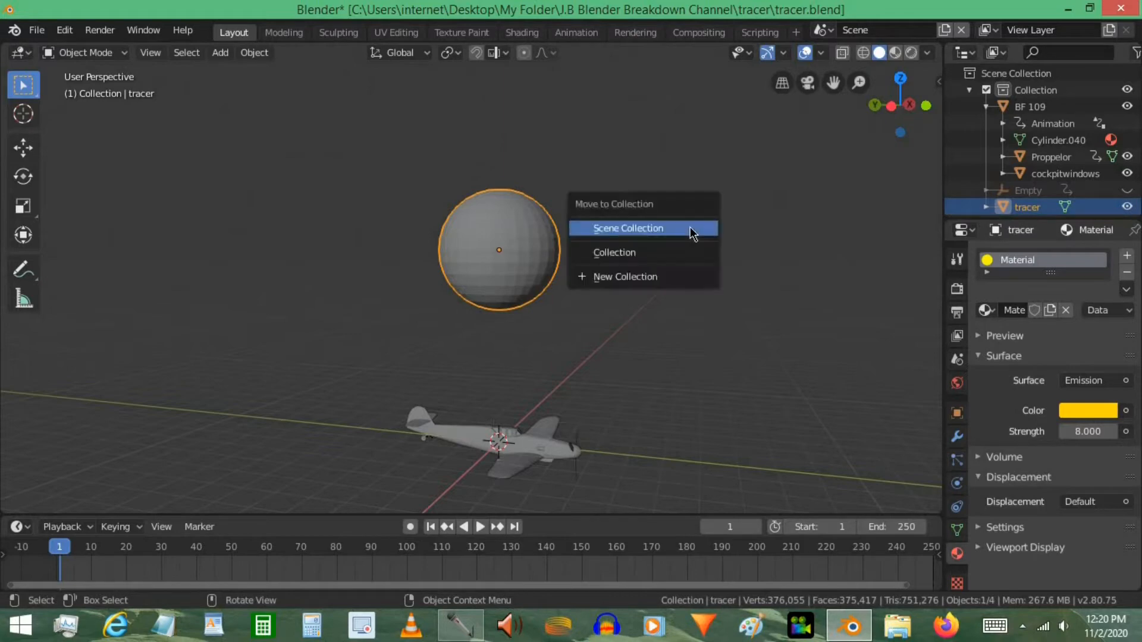
click(625, 276)
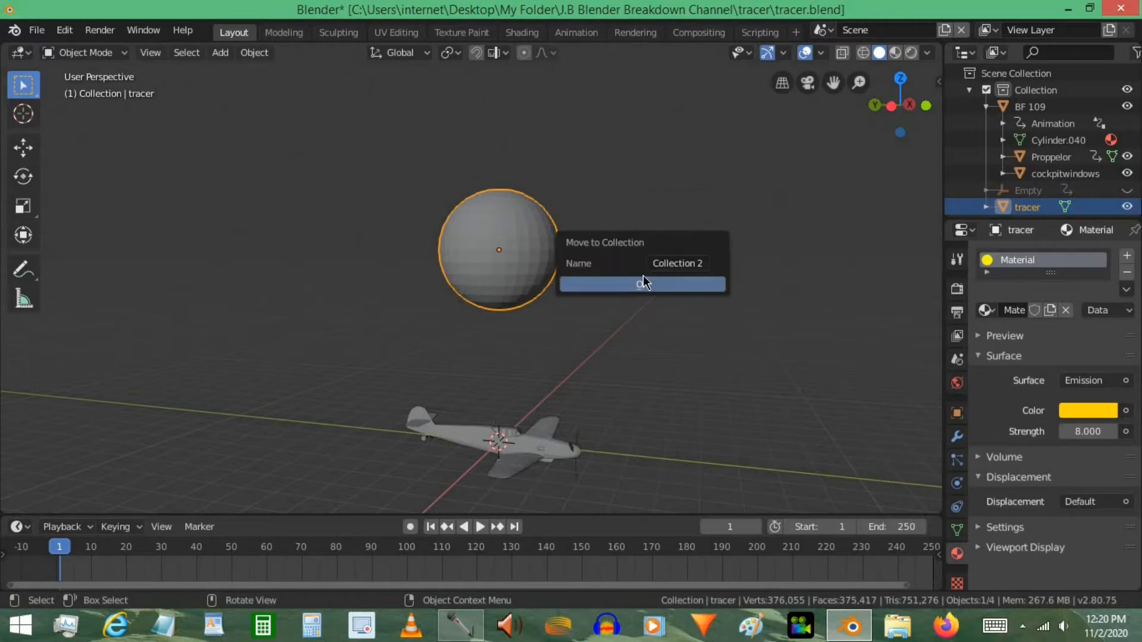
click(641, 284)
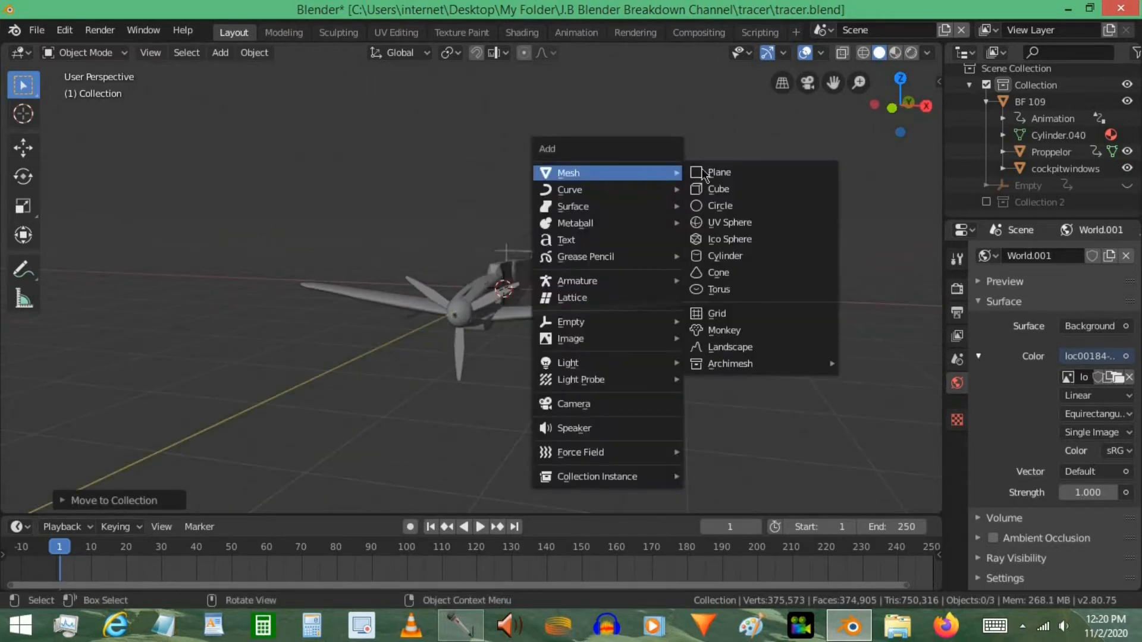
Add a plane named tracer emitter and scale it down to a small emitter above the aircraft.
click(718, 171)
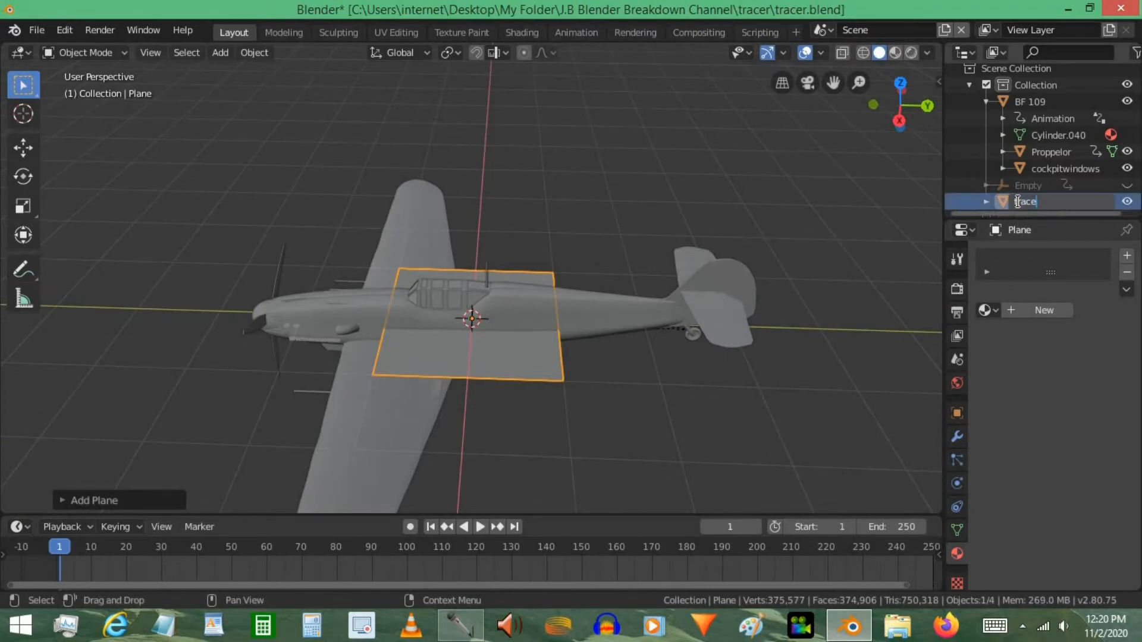
text(tracer emit)
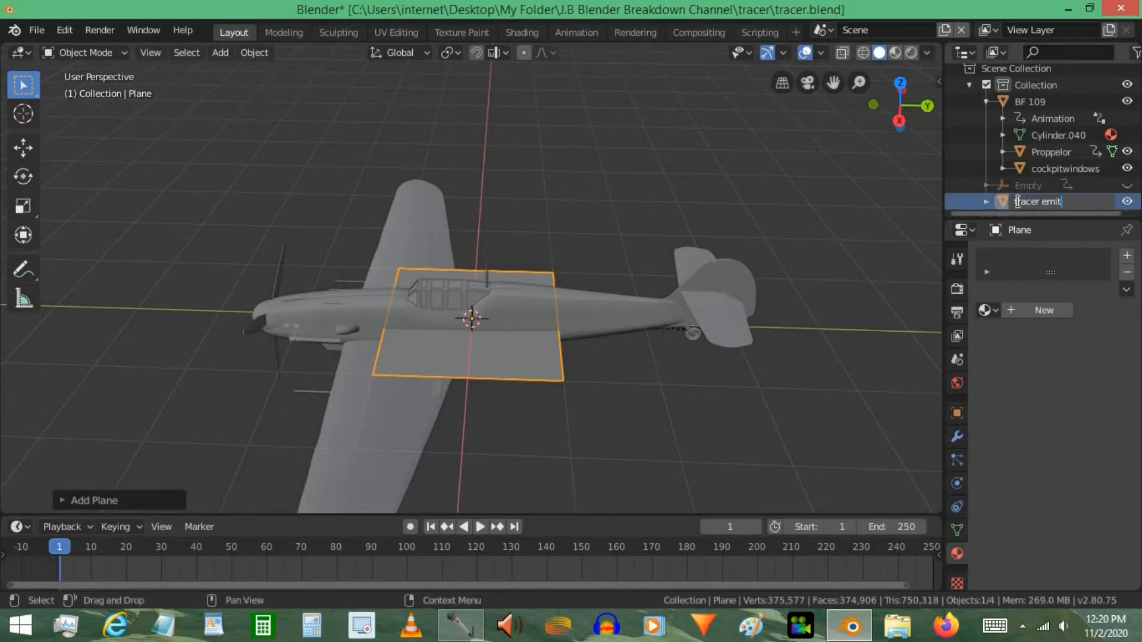
key(Return)
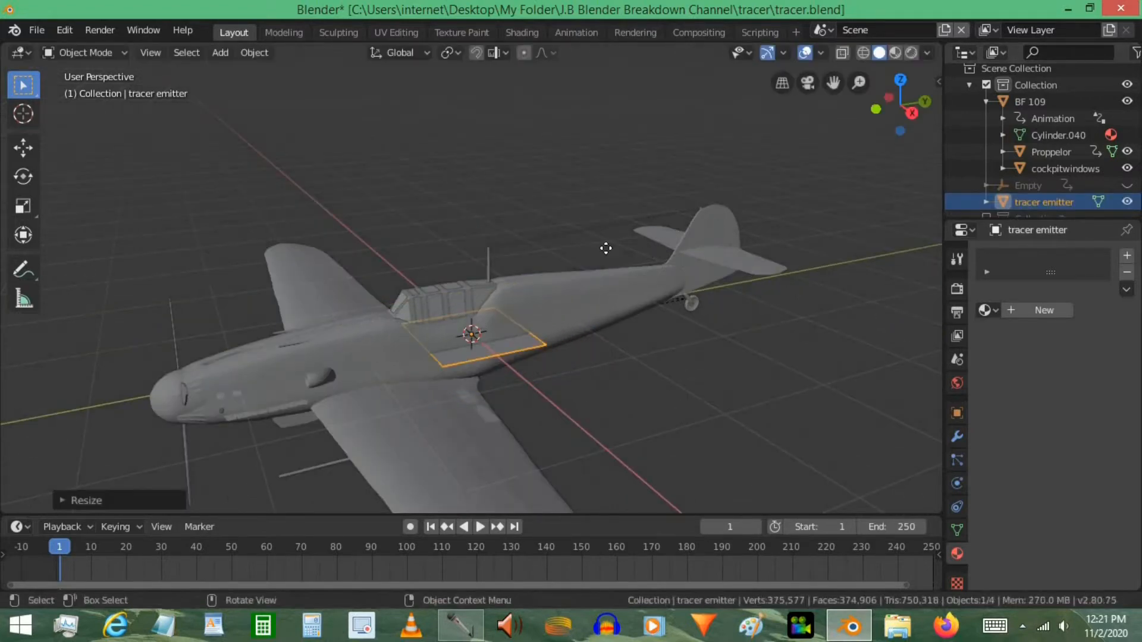
drag(473, 335, 505, 306)
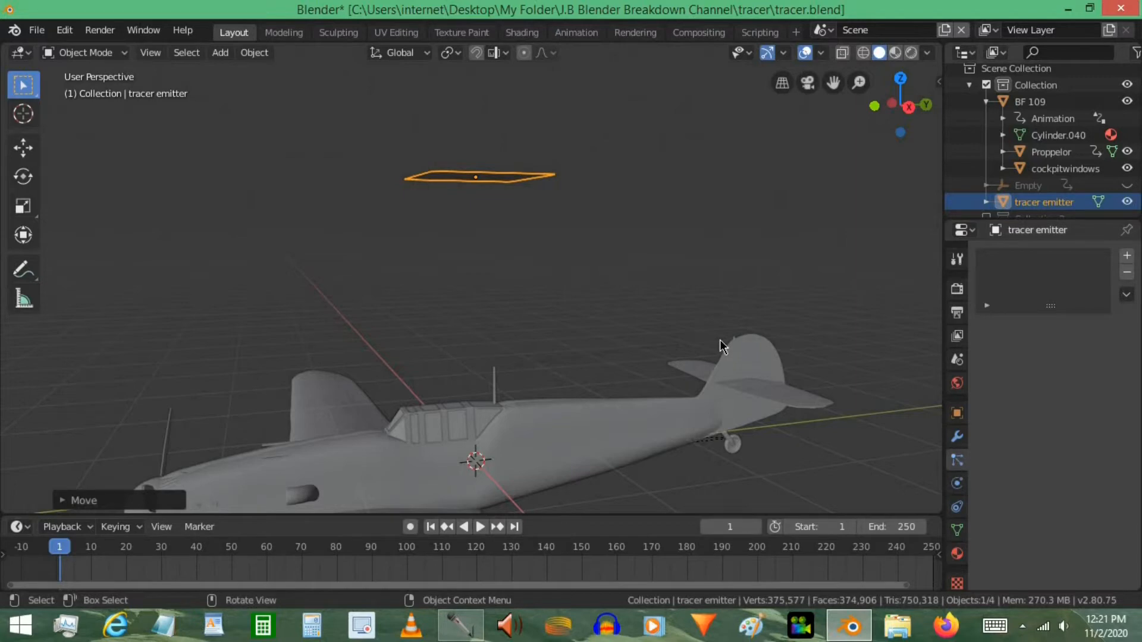
Add a particle system with Emission Number 30 to the emitter and play to preview the falling particles.
click(957, 459)
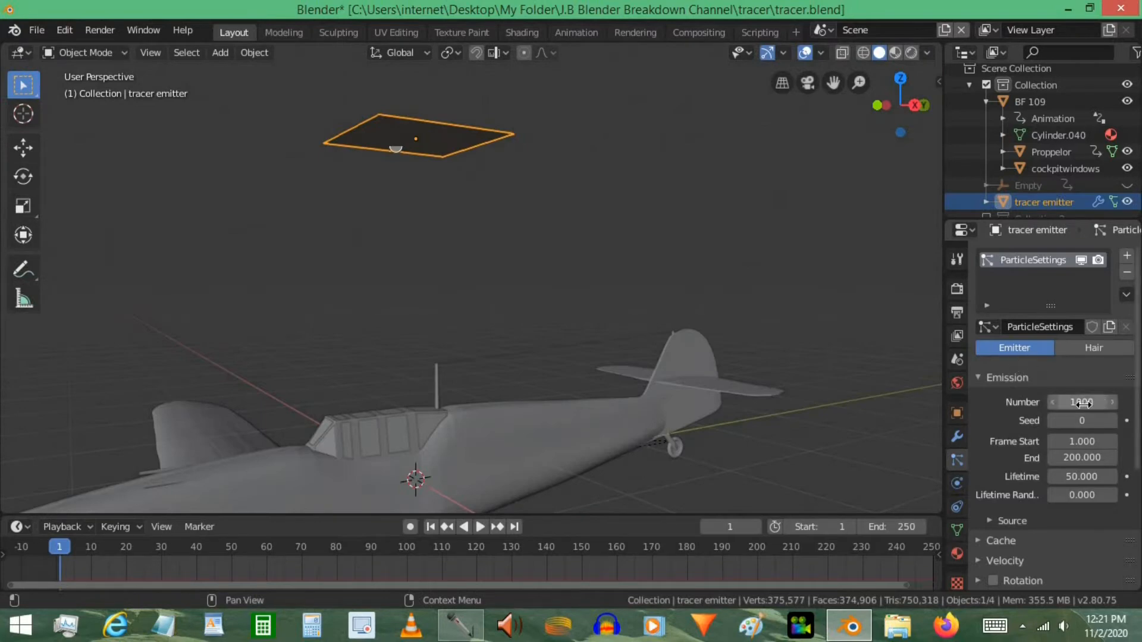
click(1081, 403)
text(30)
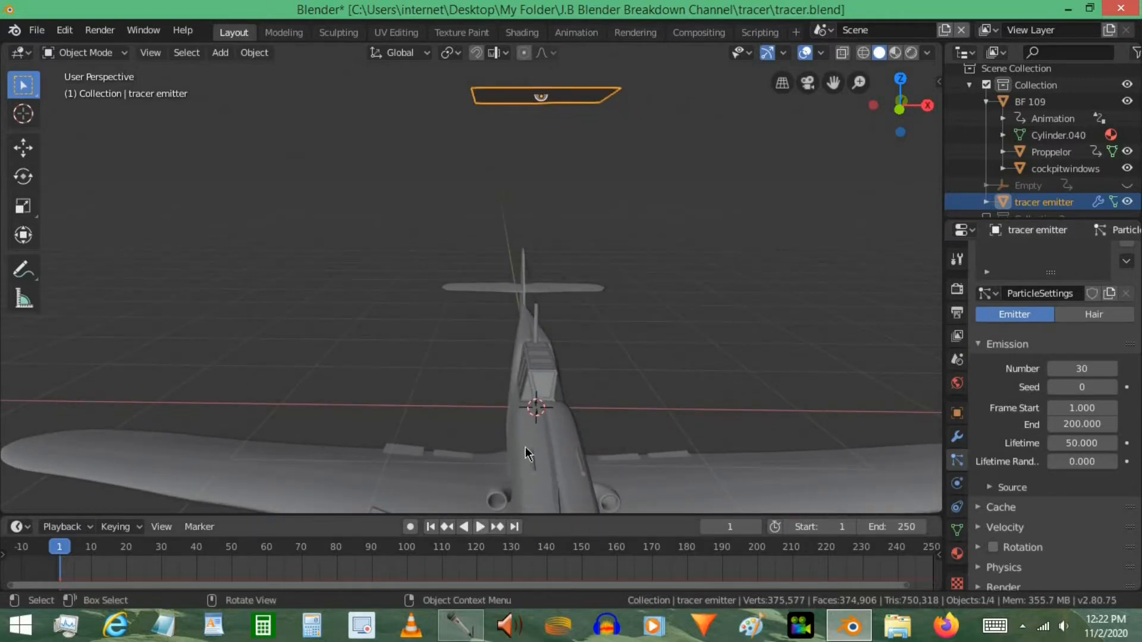
click(479, 527)
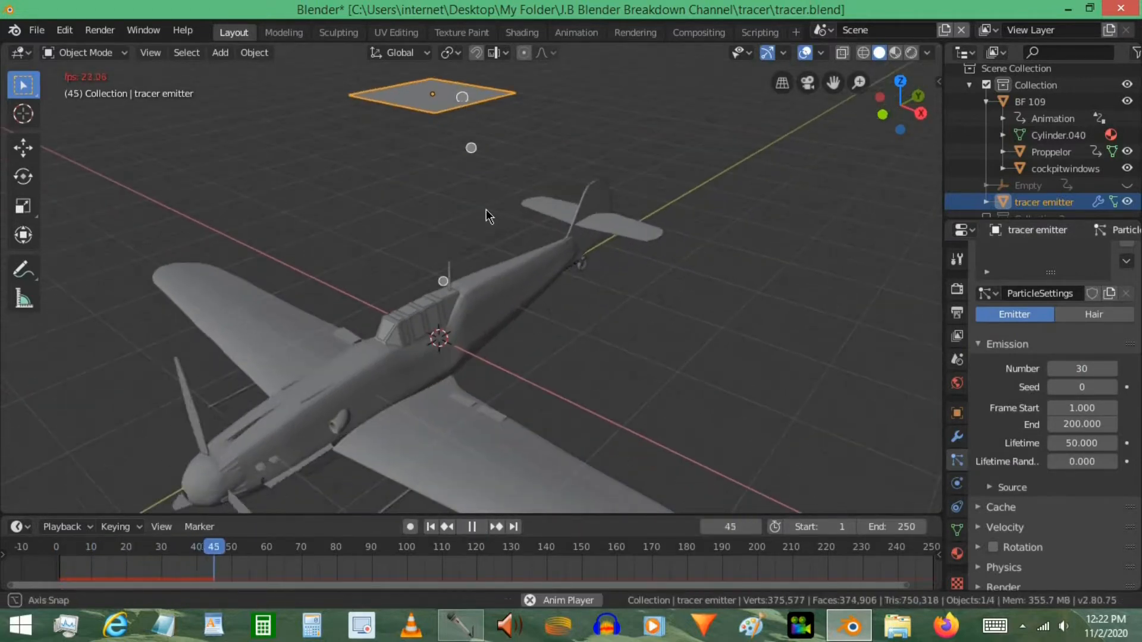
key(s)
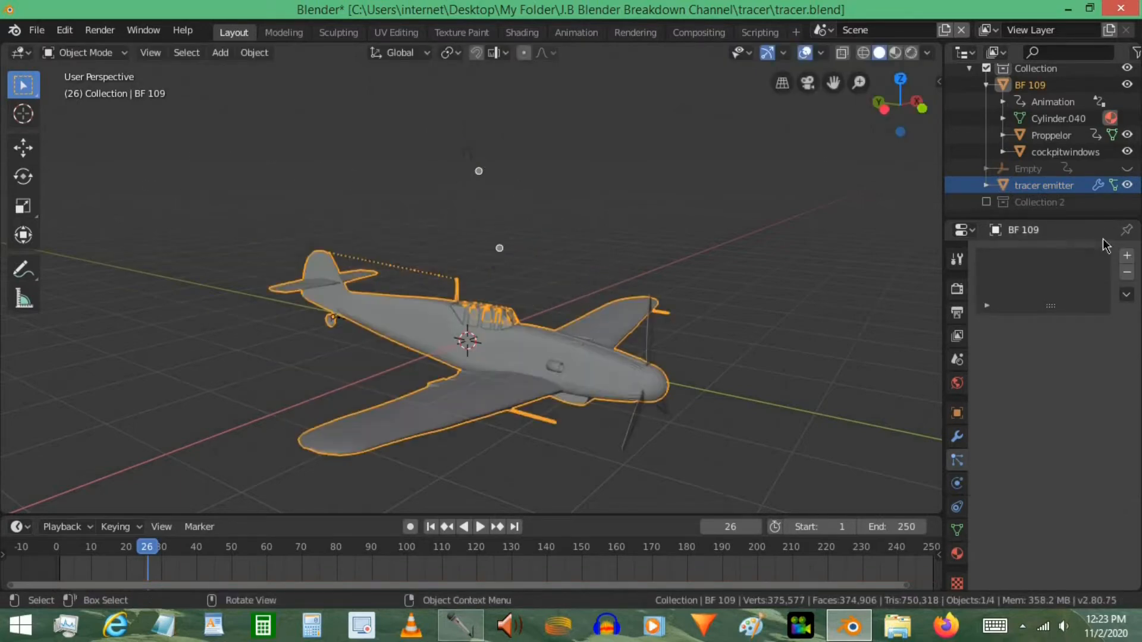
Parent the tracer emitter to BF 109 in the Outliner.
drag(1044, 185, 1030, 194)
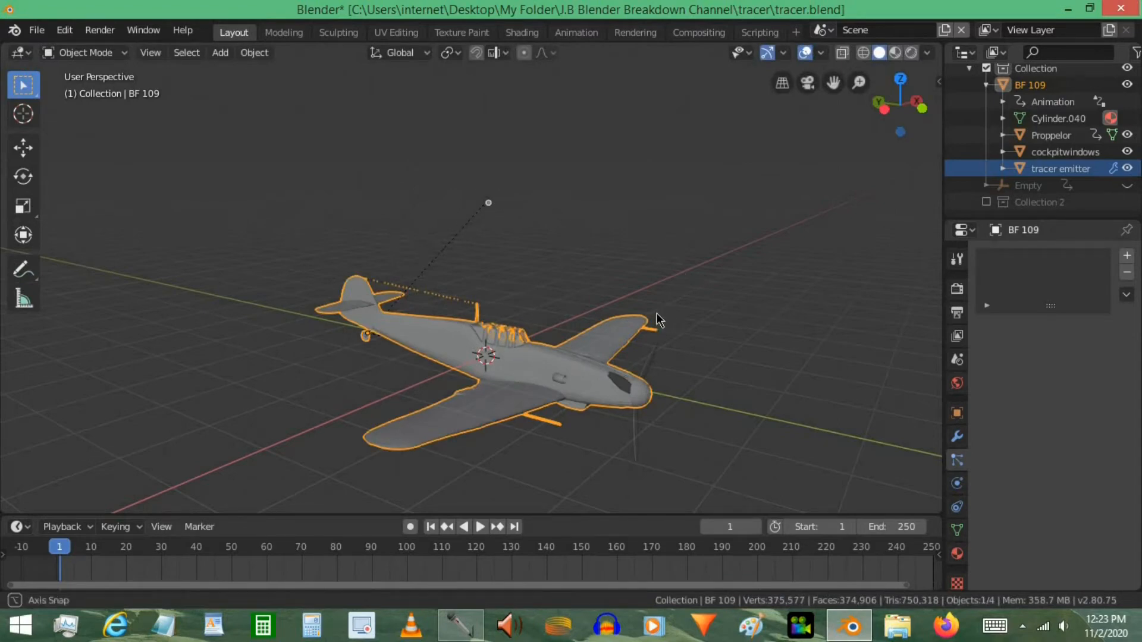
drag(656, 320, 436, 161)
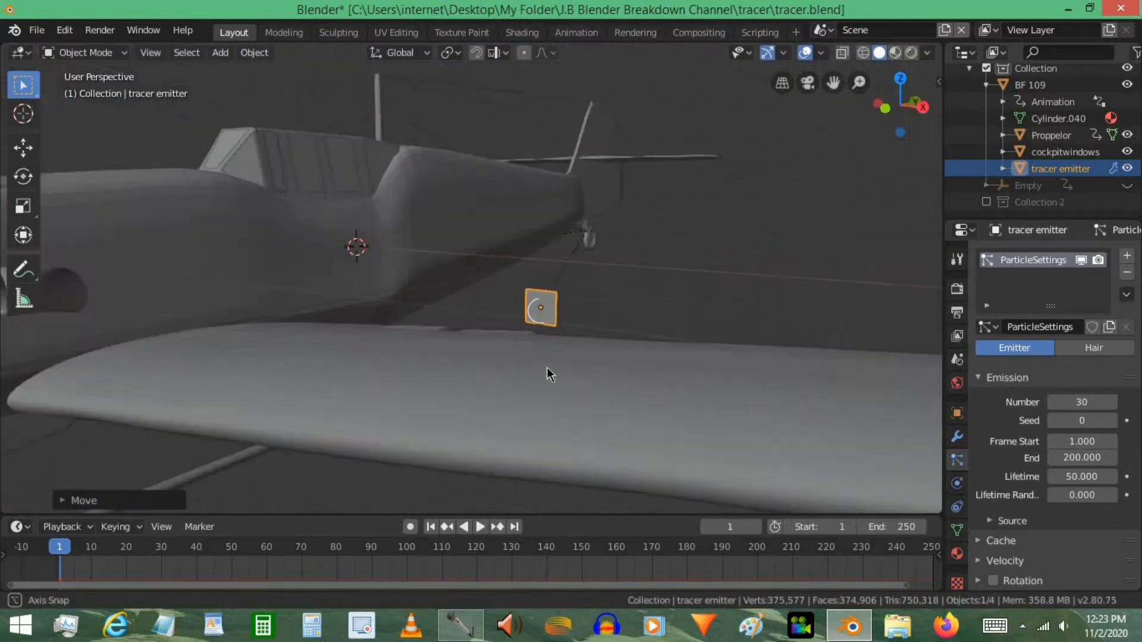
Move the tracer emitter to the wing-gun position at the wing leading edge.
key(g)
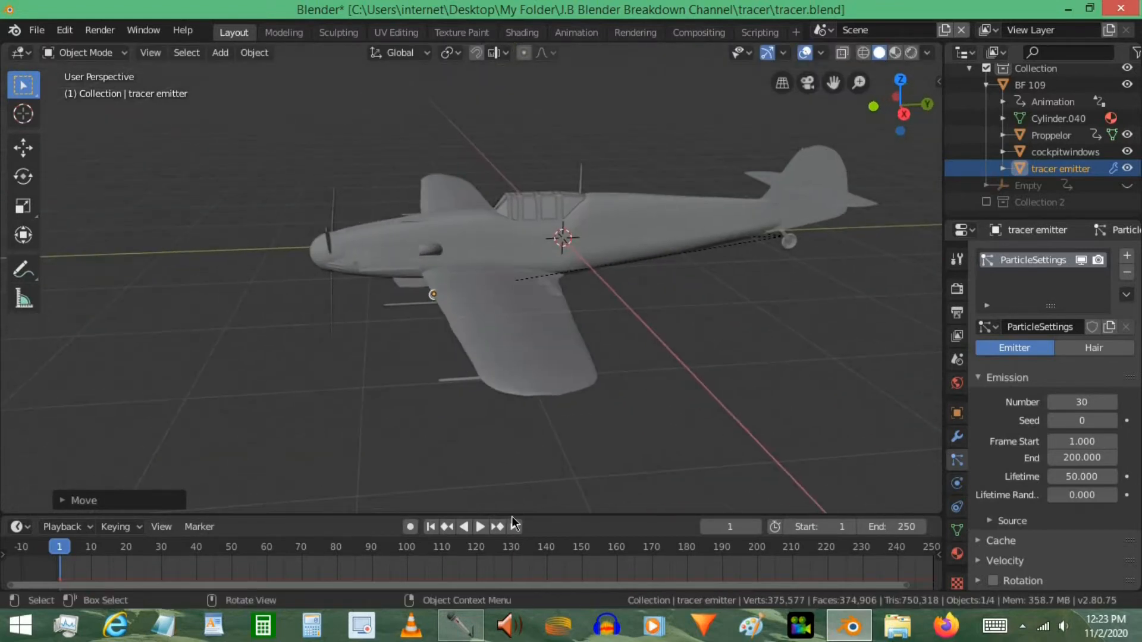
Reduce the particles' gravity weight to 0.1, replay the trailing particles and set normal velocity to 130 m/s.
click(480, 527)
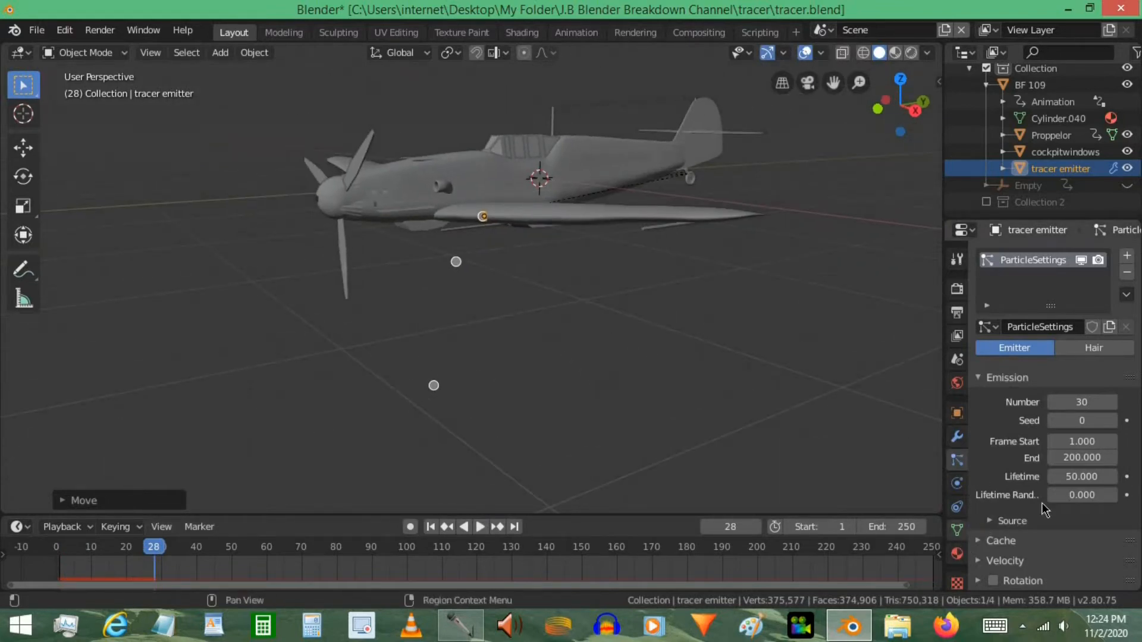
scroll(down, 3)
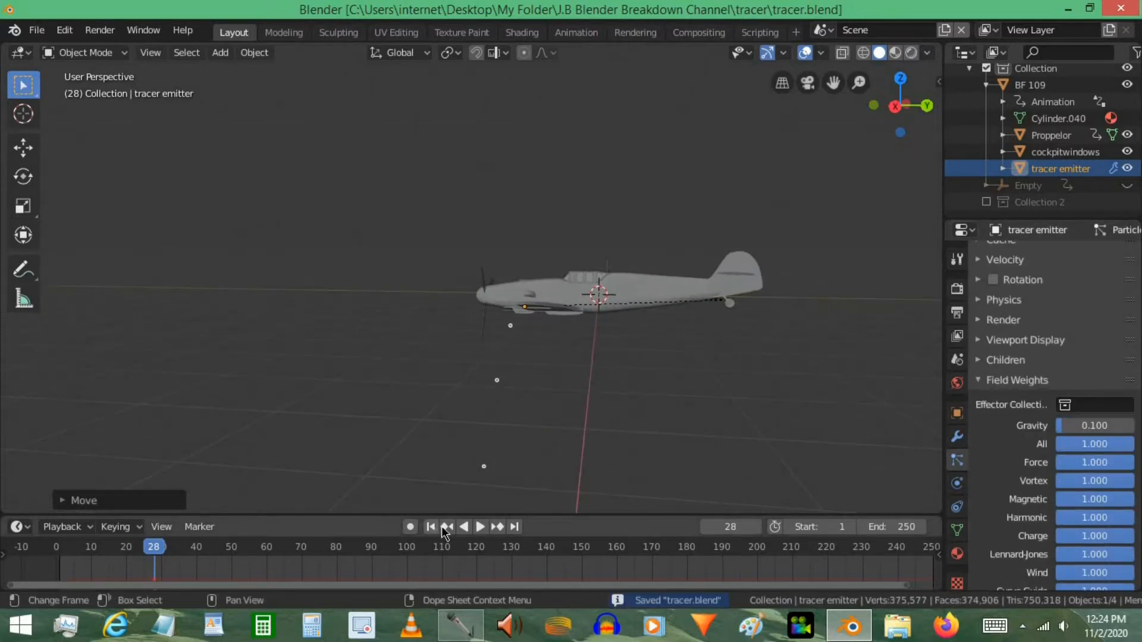
click(478, 527)
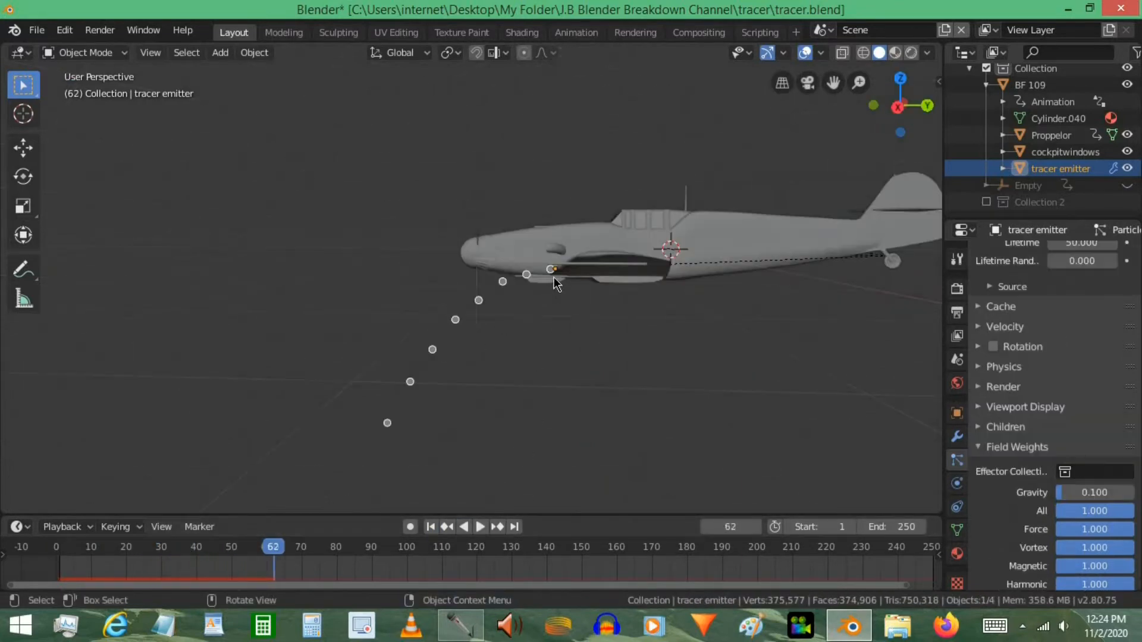
mouse_move(914, 294)
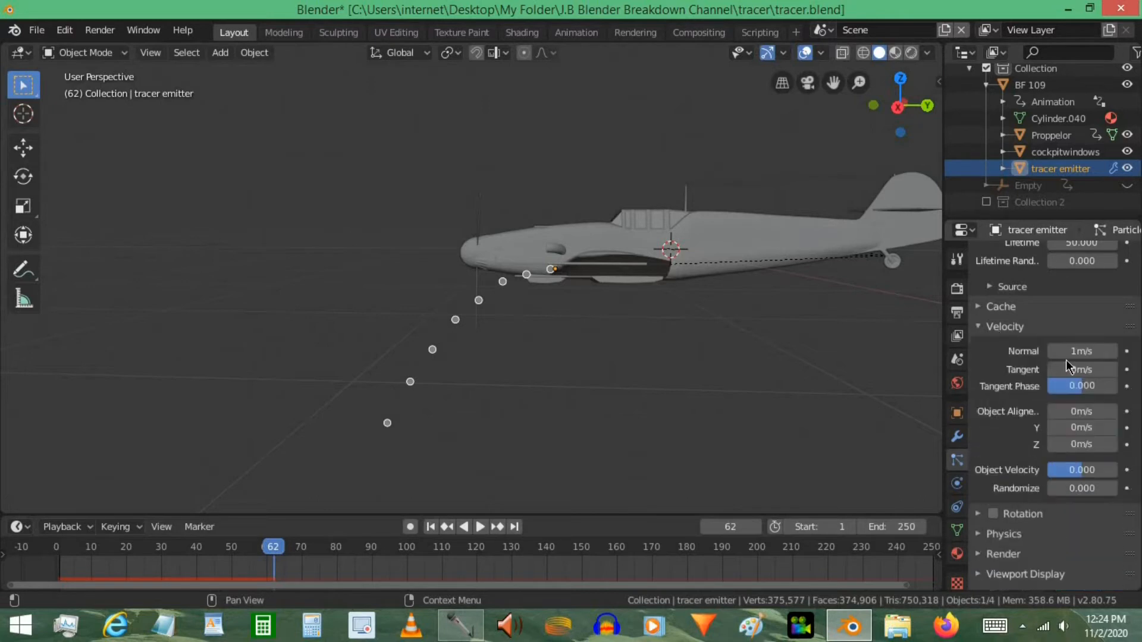
click(1083, 351)
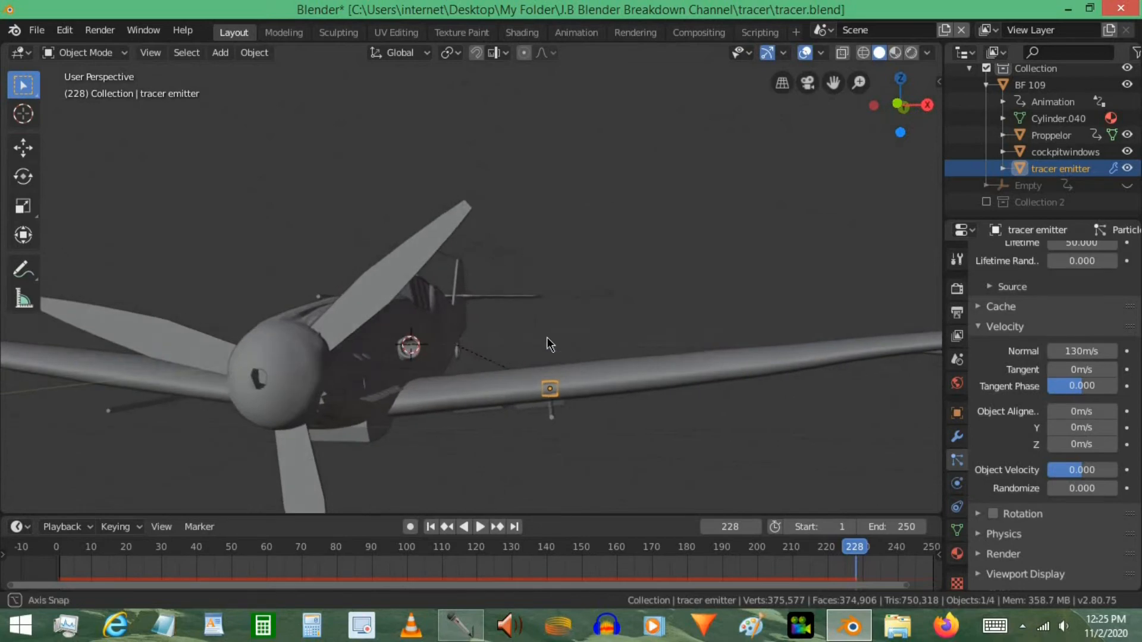
Duplicate the emitter as tracer emitter.001 and move it onto the opposite wing.
drag(550, 388, 444, 329)
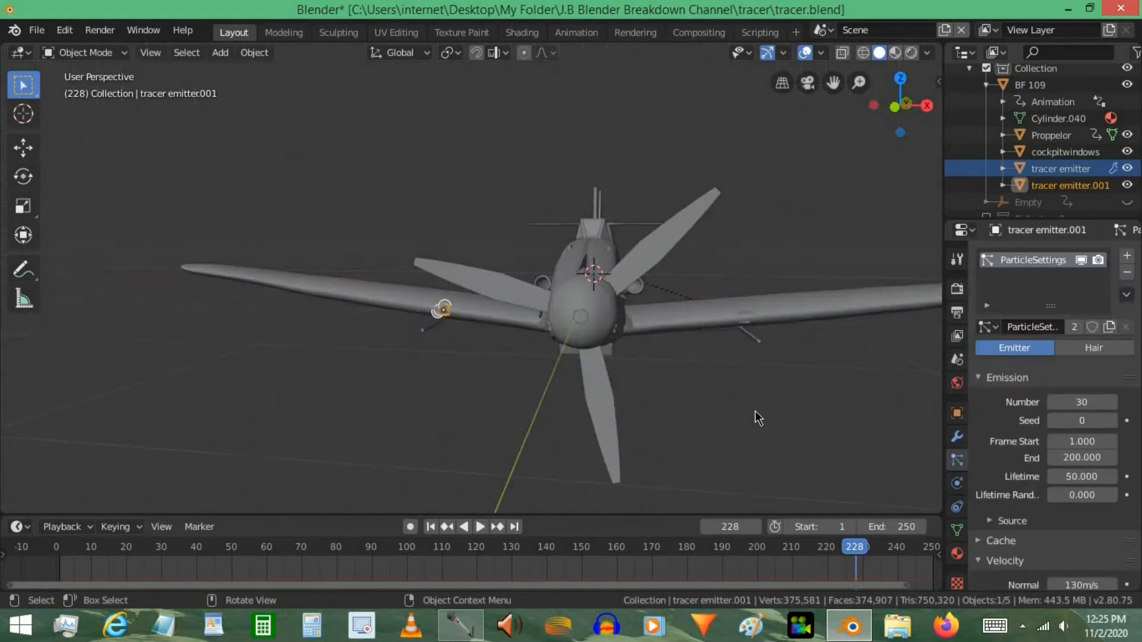
mouse_move(1078, 332)
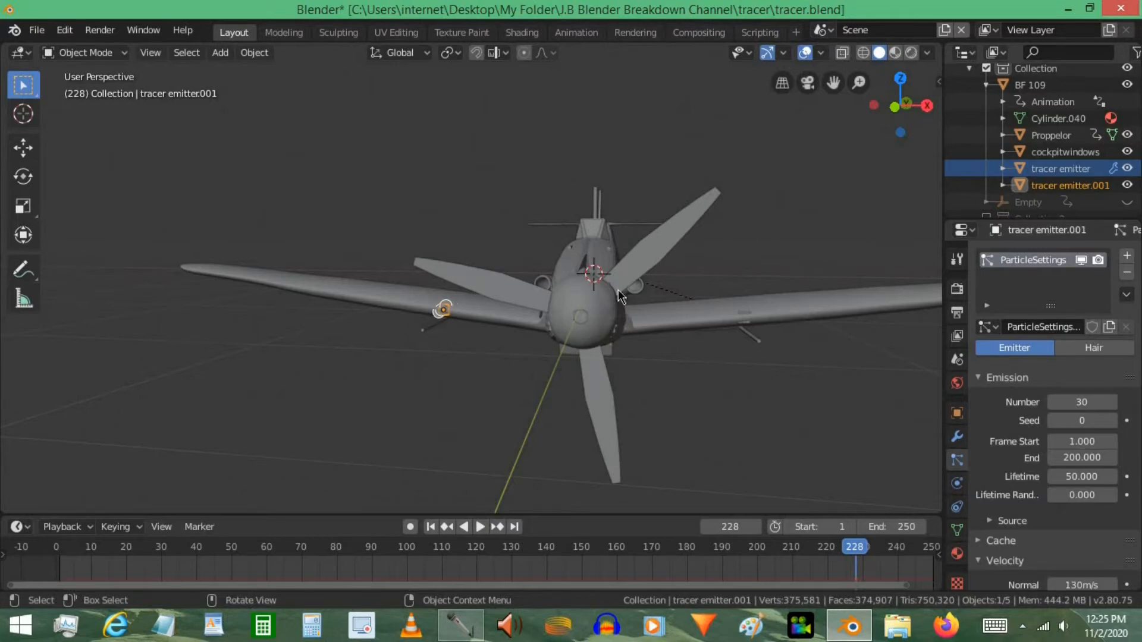
mouse_move(531, 201)
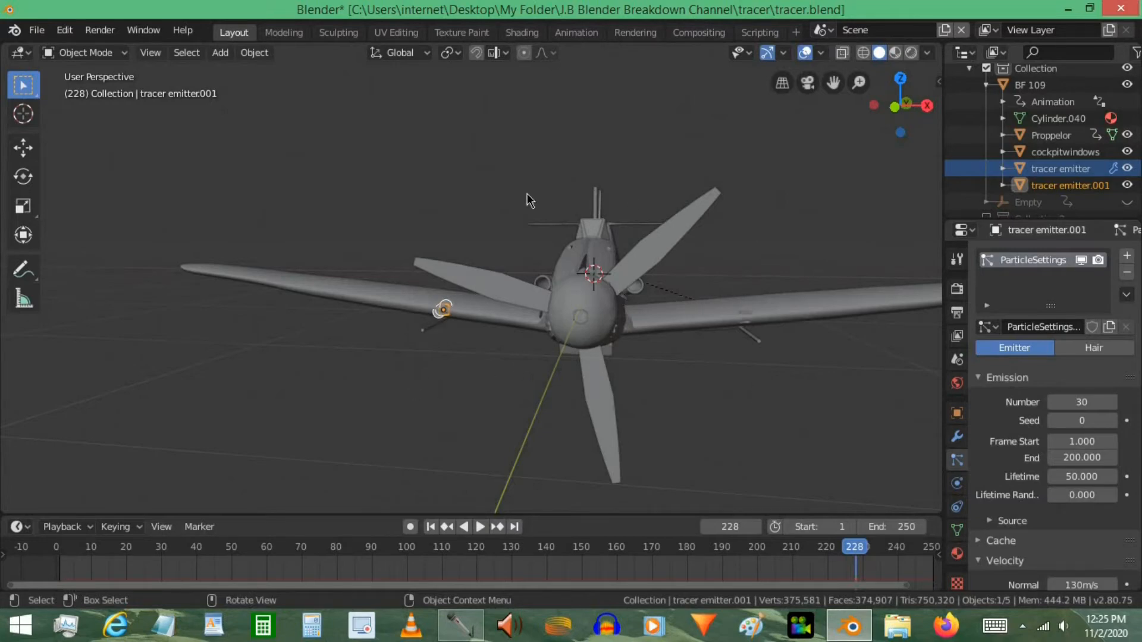
mouse_move(716, 233)
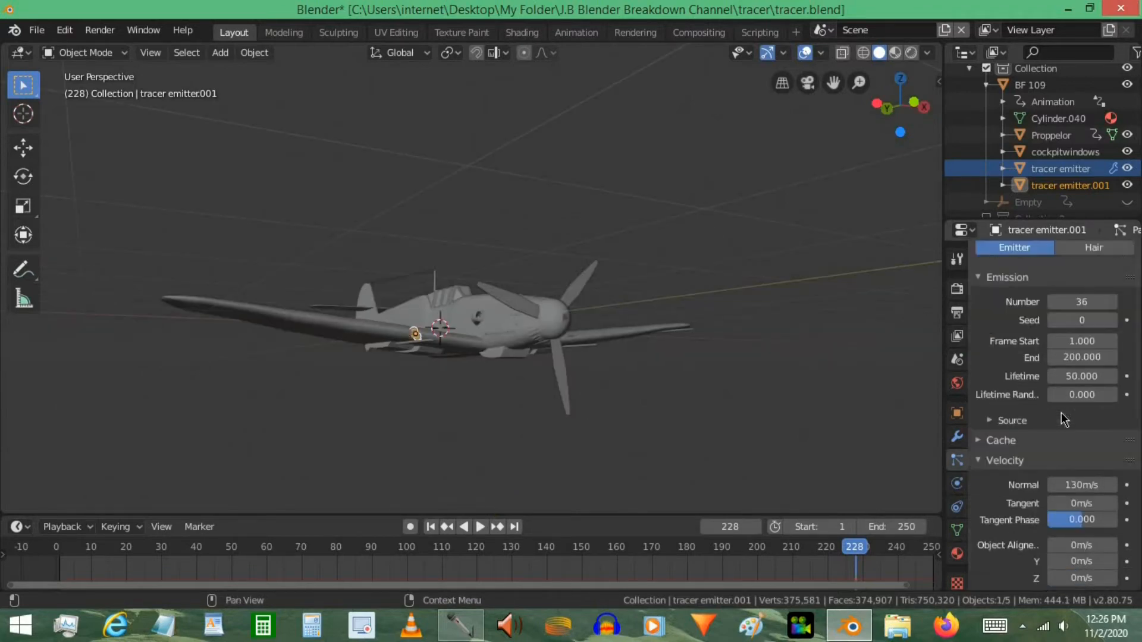
Set the second emitter to 36 particles at 140 m/s normal velocity and play back the tracers.
scroll(down, 3)
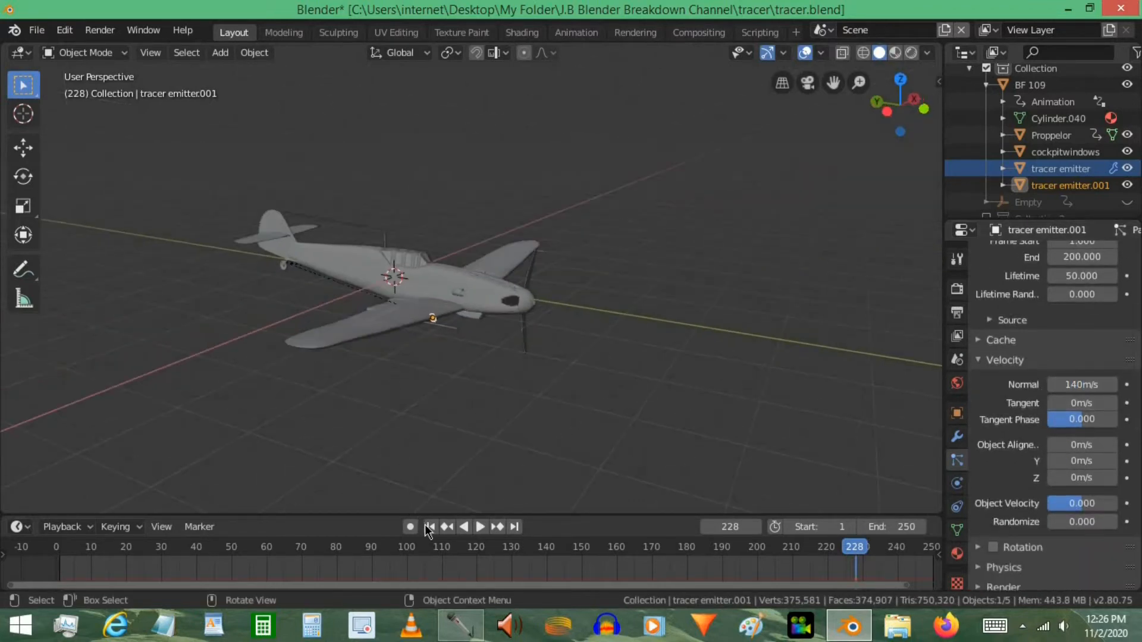
click(479, 527)
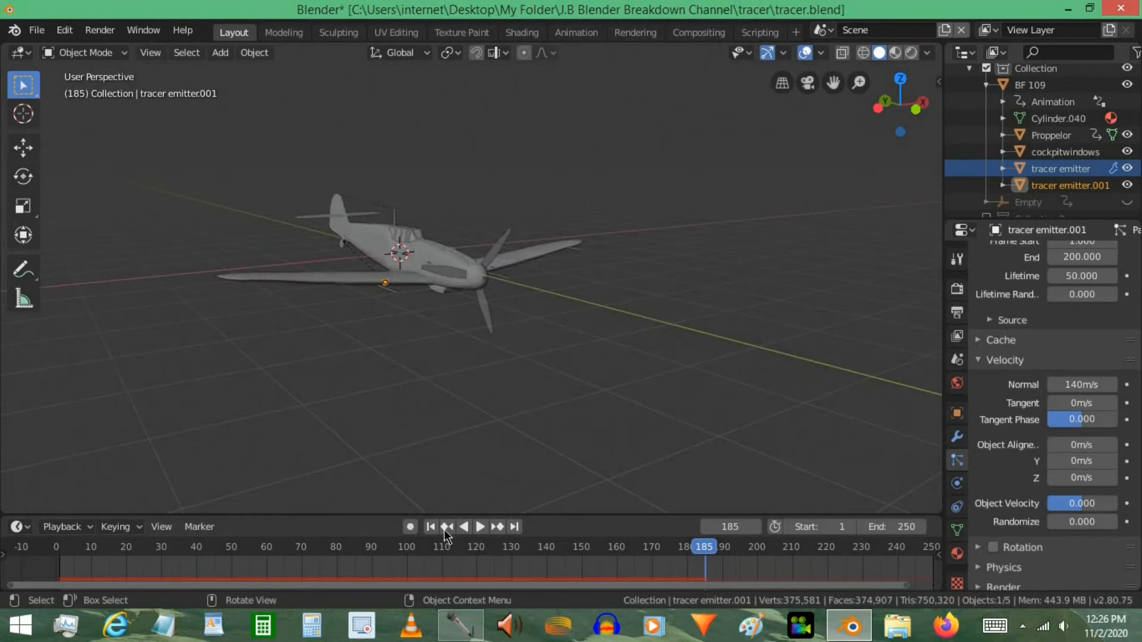
click(430, 527)
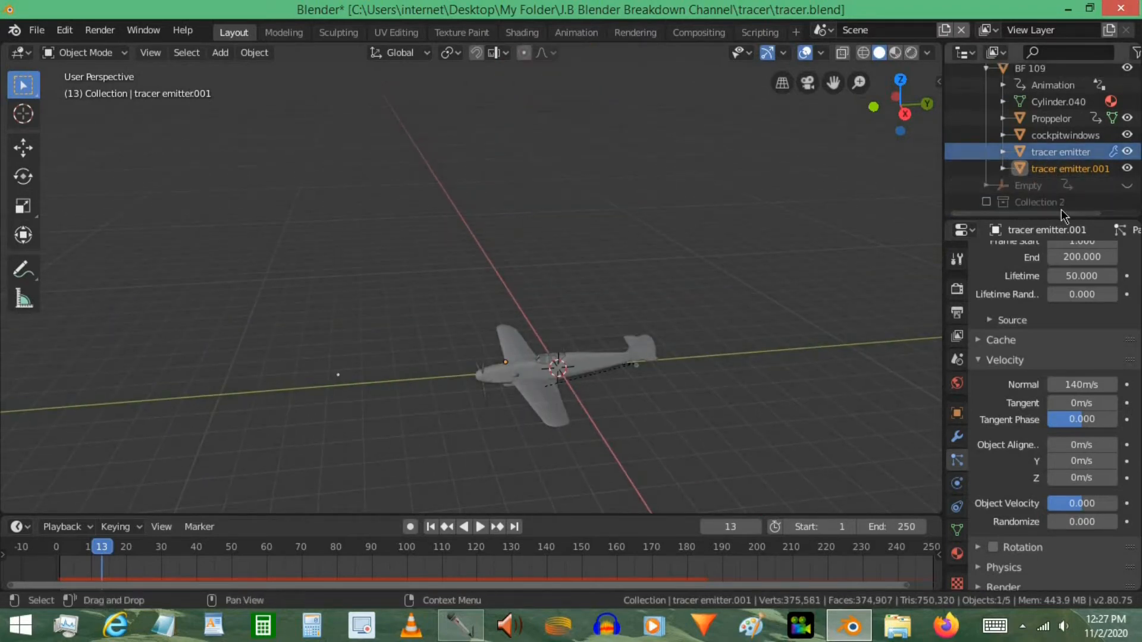
Set the first tracer emitter's Render As to Object with tracer as the Instance Object.
click(1060, 151)
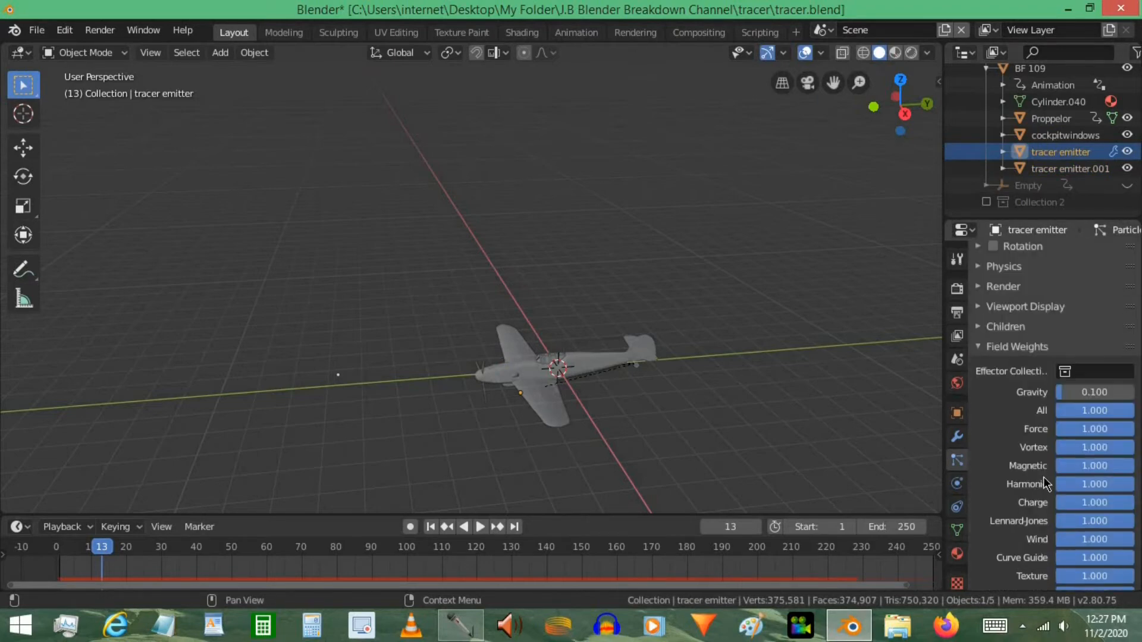
click(1003, 287)
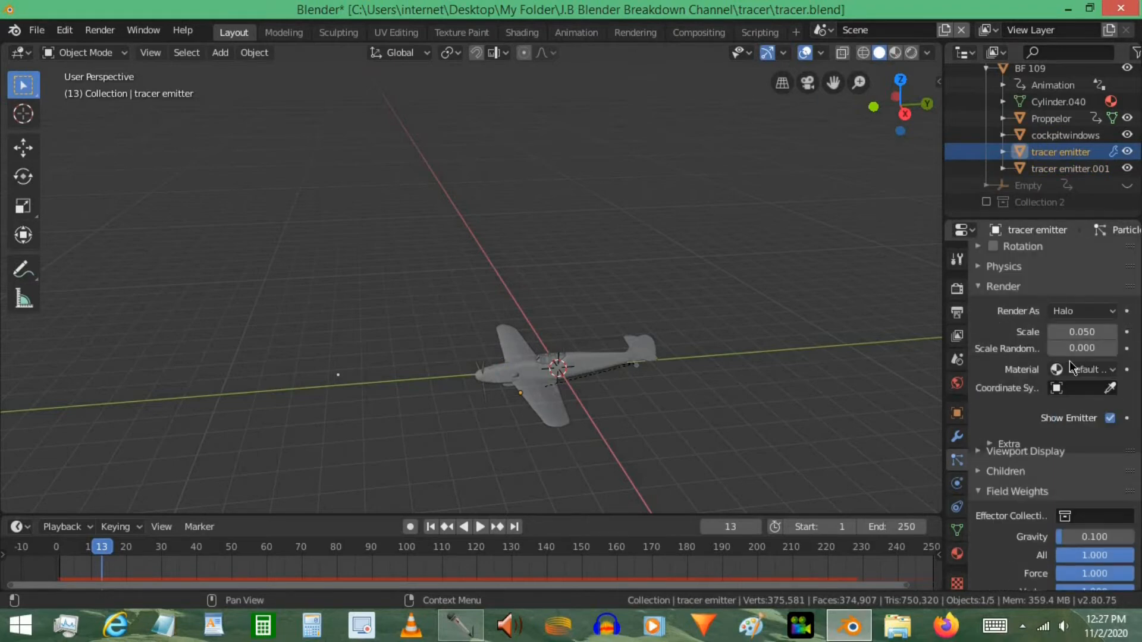
click(1082, 310)
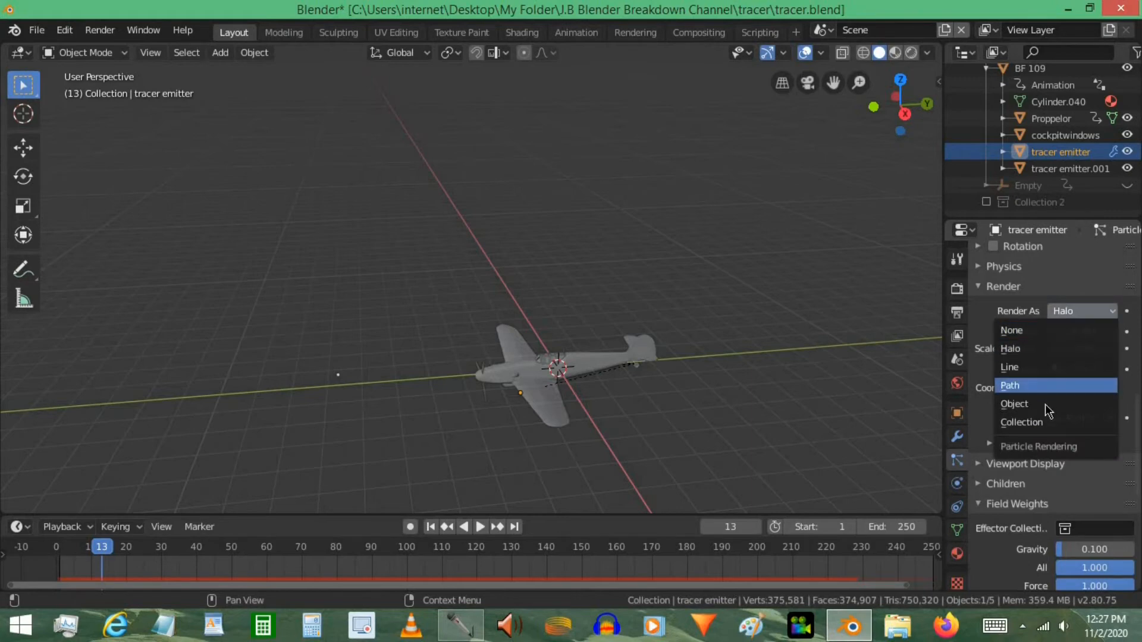
click(1014, 403)
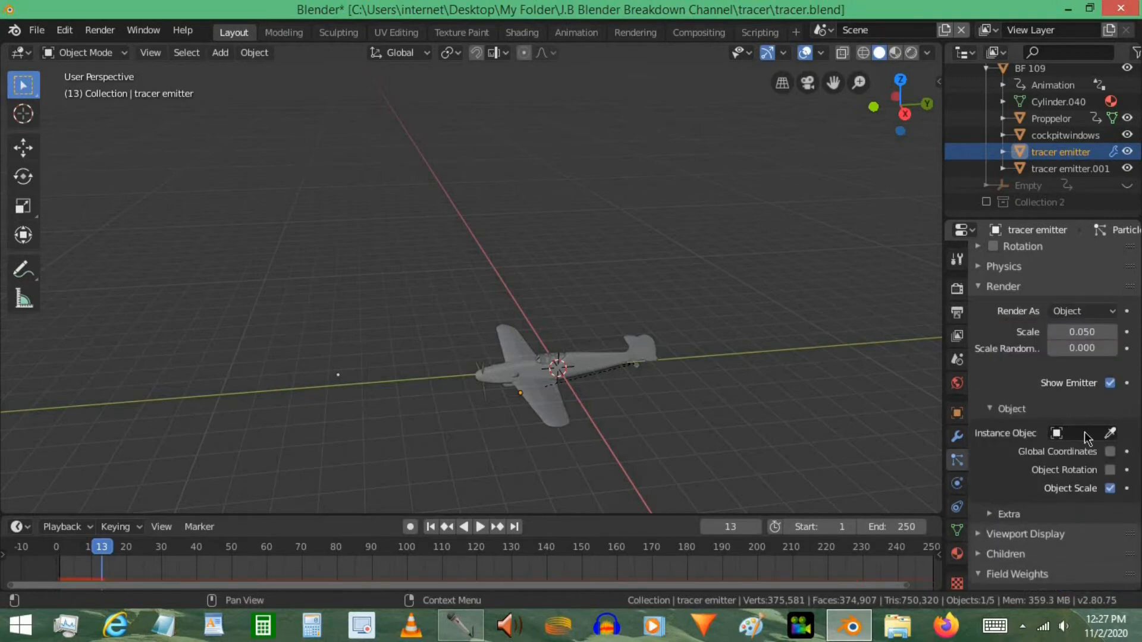
click(1082, 433)
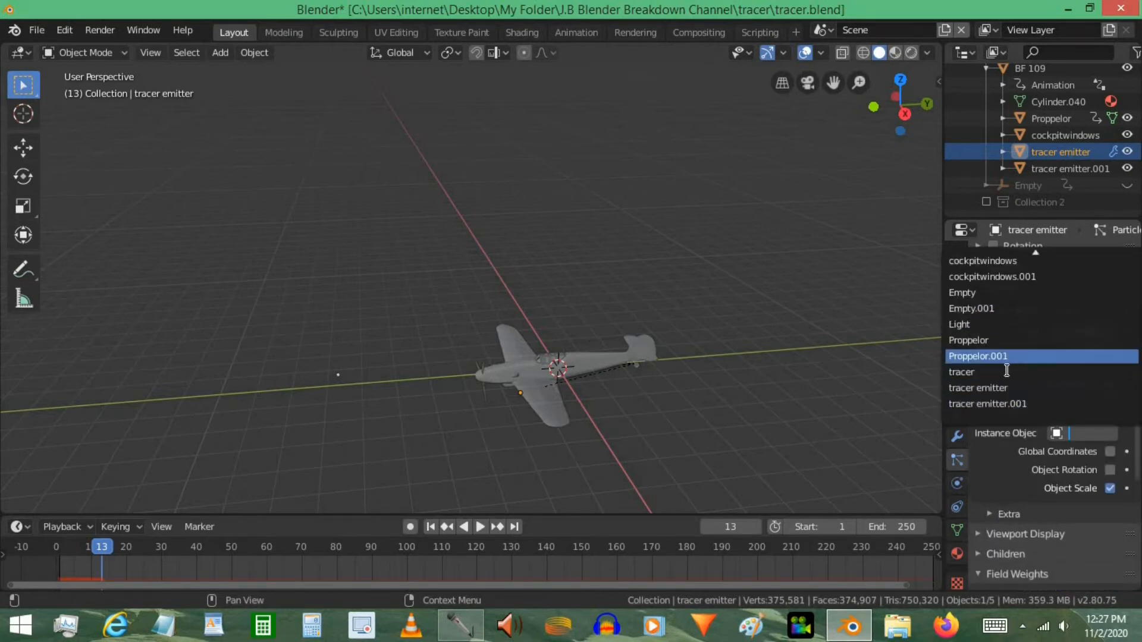
click(961, 373)
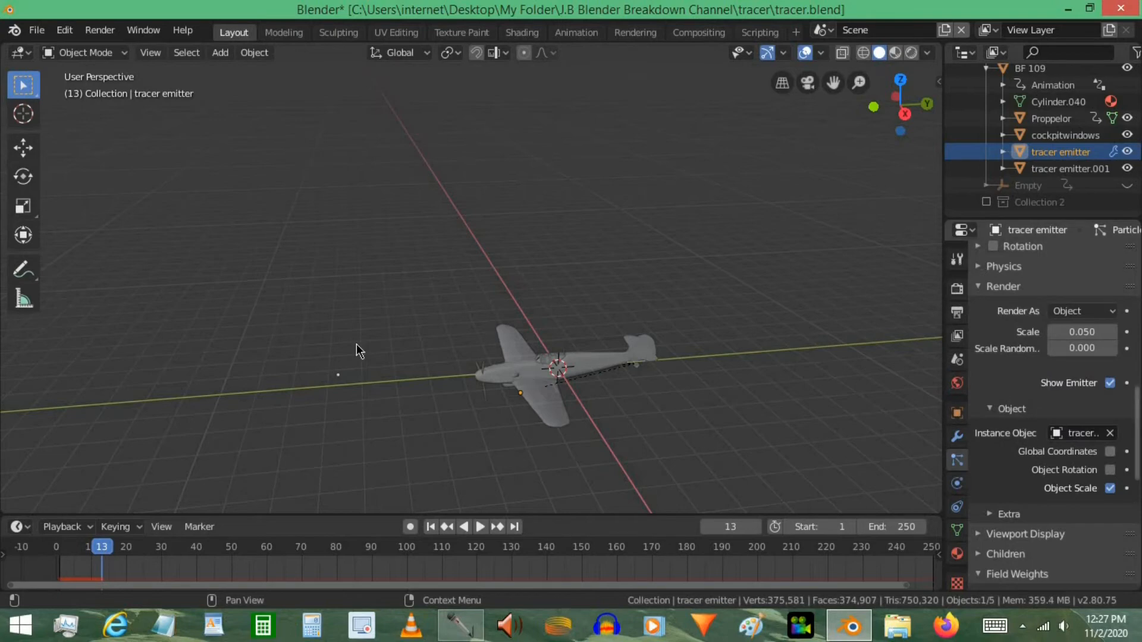
click(1069, 168)
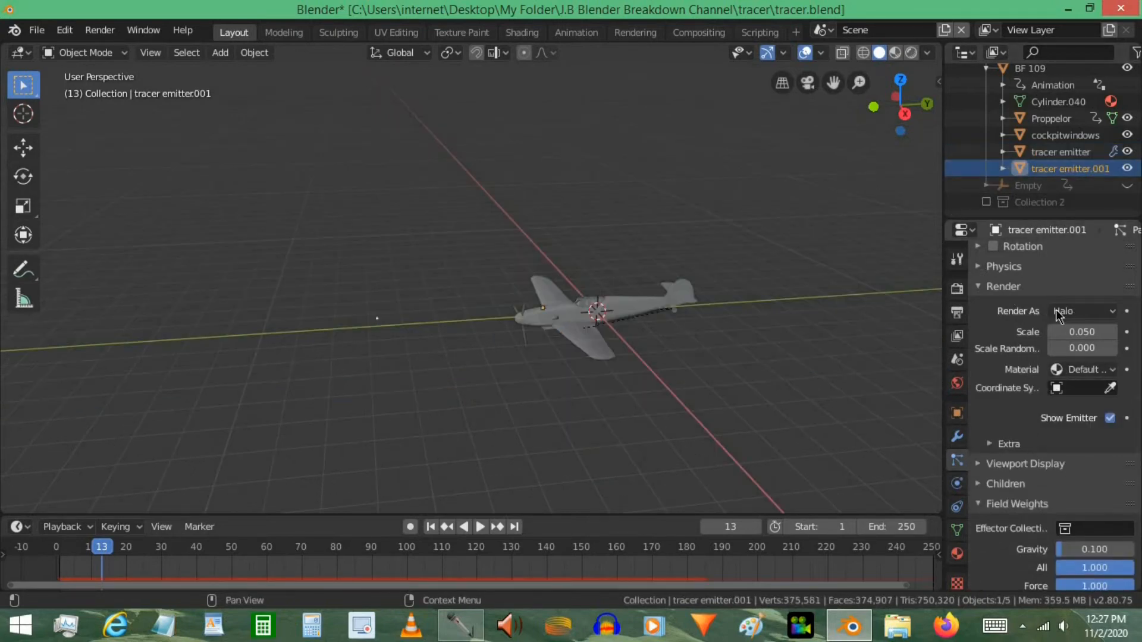
Render tracer emitter.001's particles as the tracer object and replay the animation to check.
click(1082, 311)
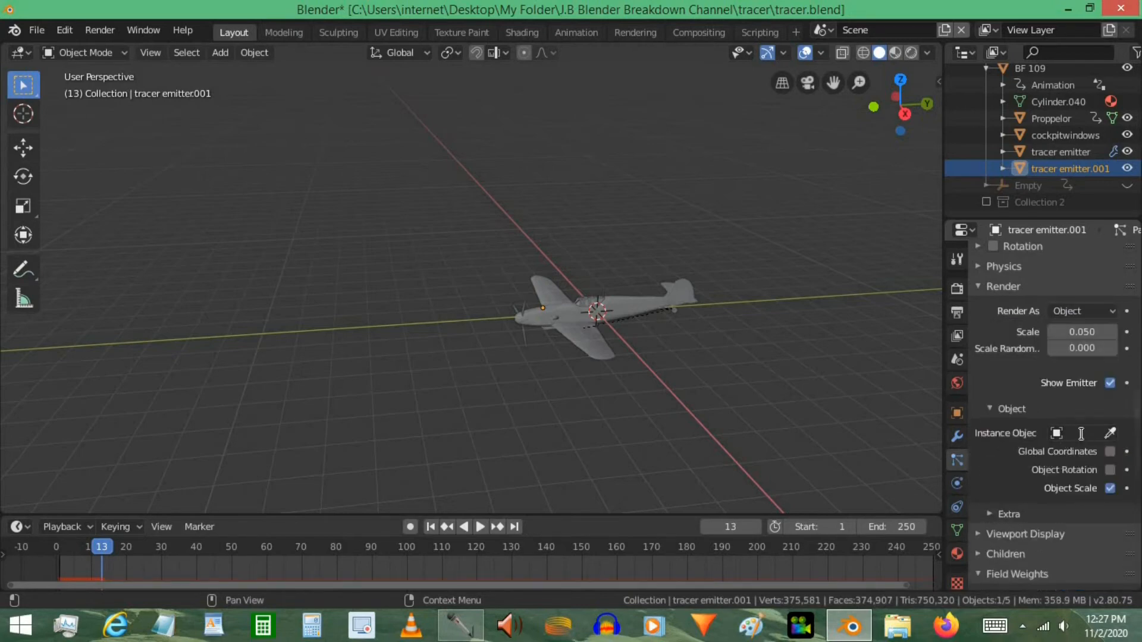
click(1056, 433)
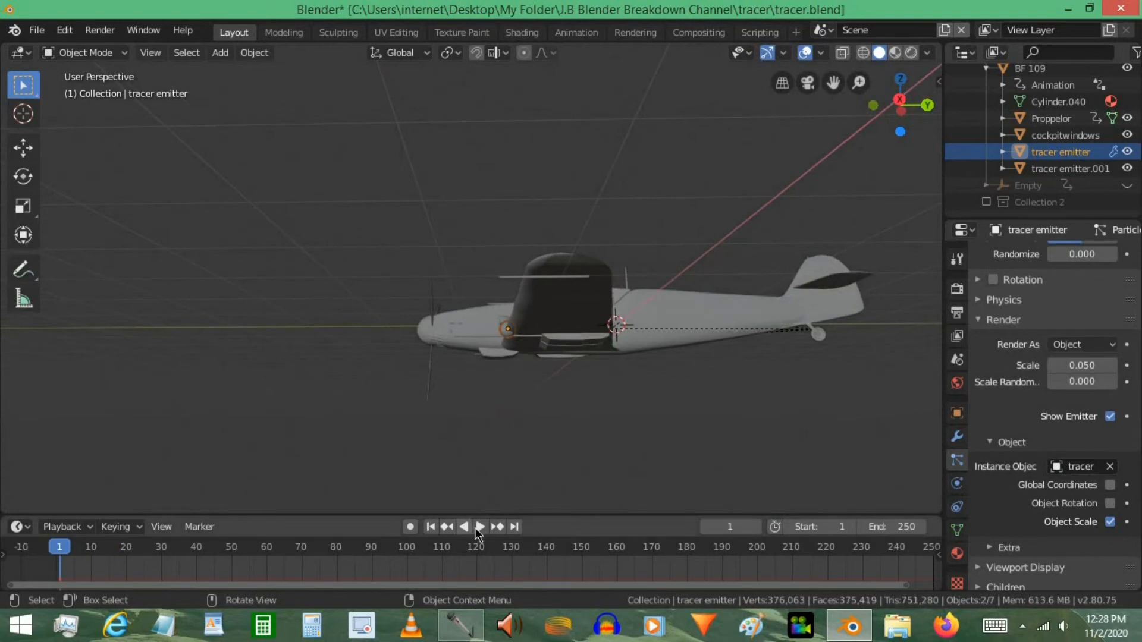
click(479, 527)
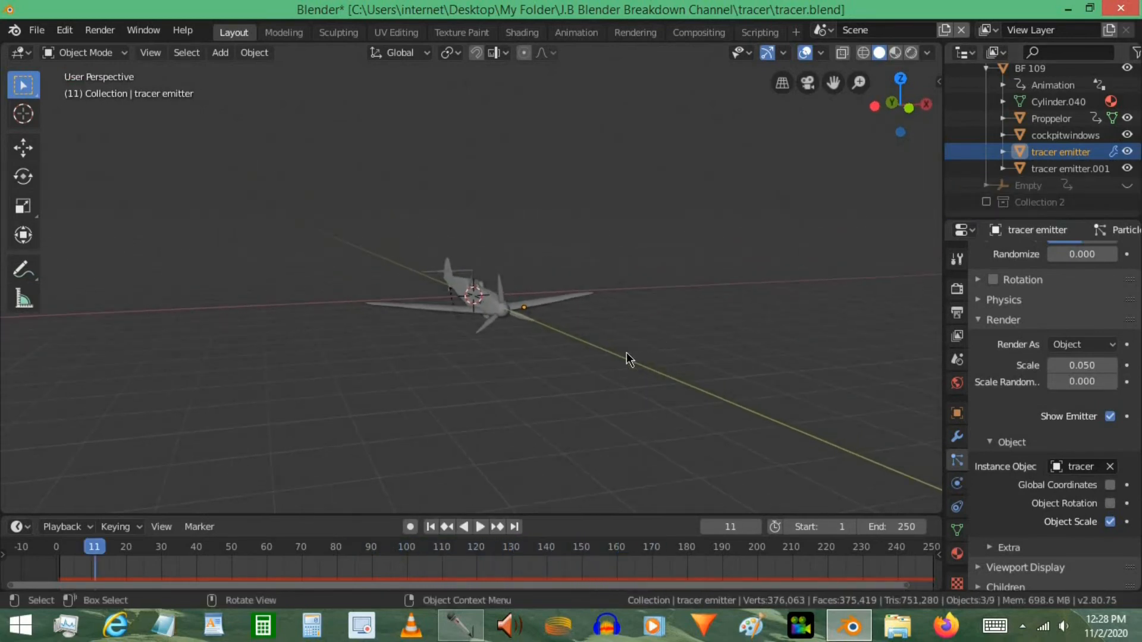
drag(630, 359, 667, 385)
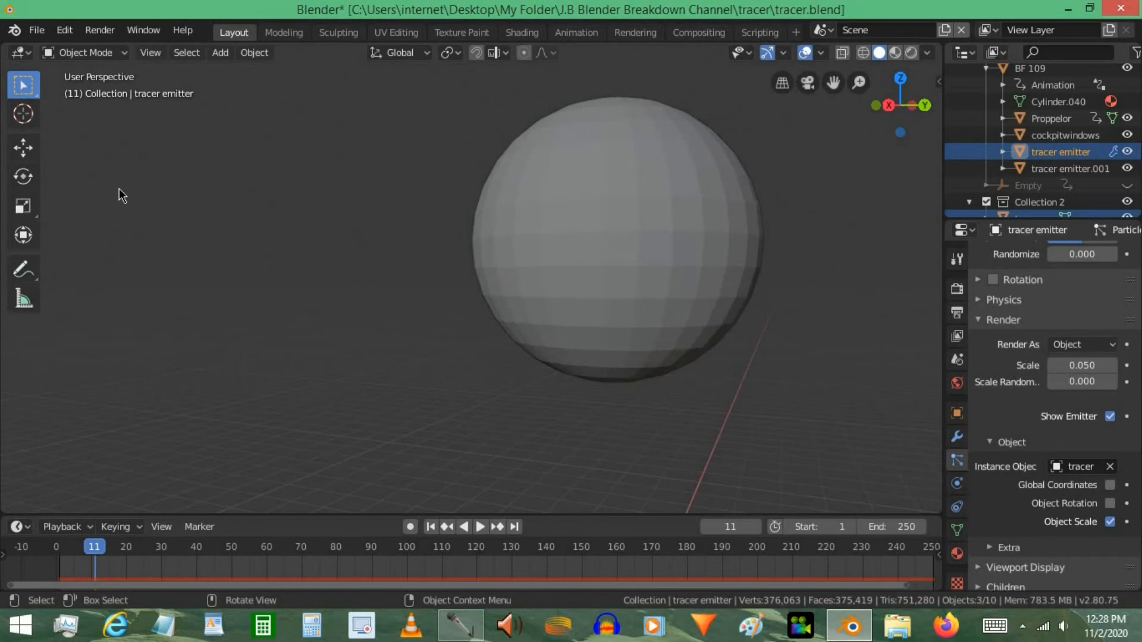
mouse_move(829, 281)
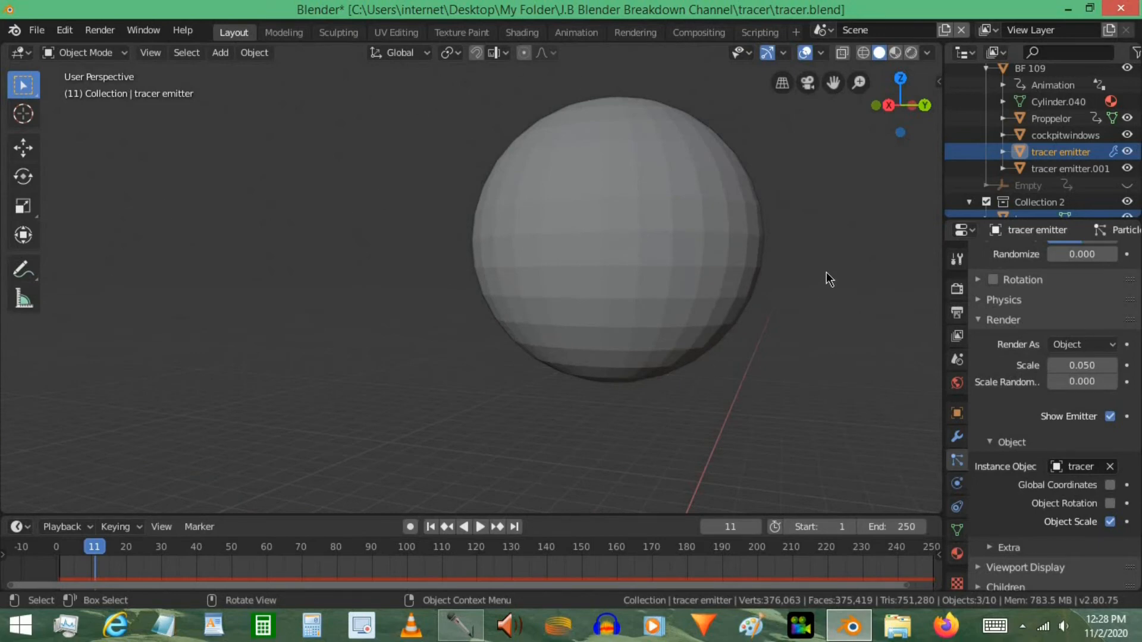
drag(827, 279, 572, 178)
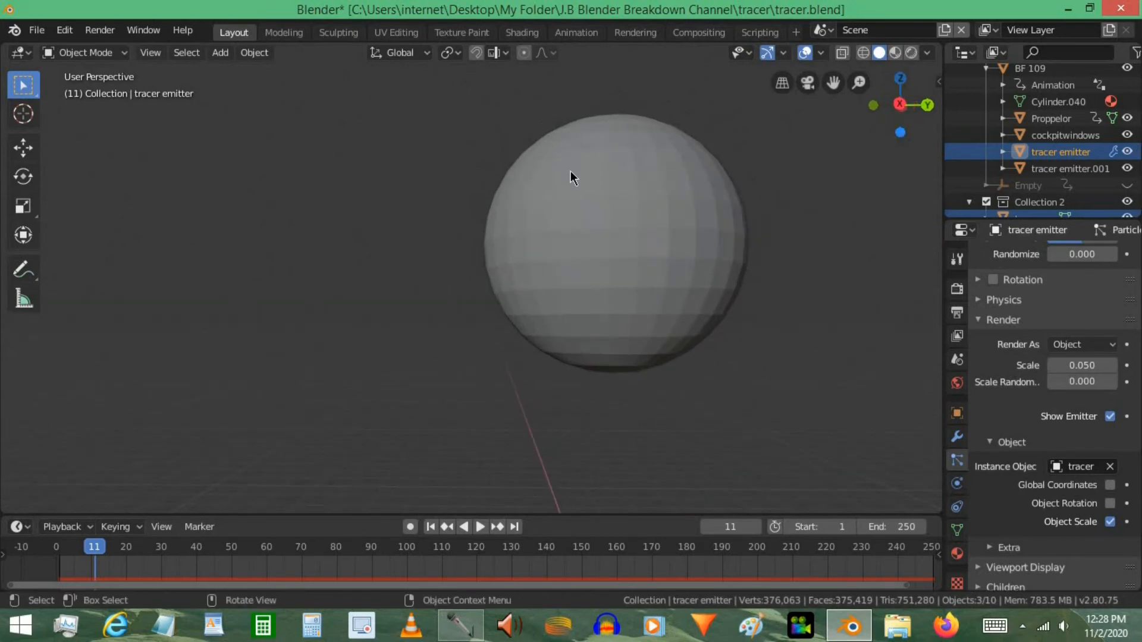
mouse_move(841, 223)
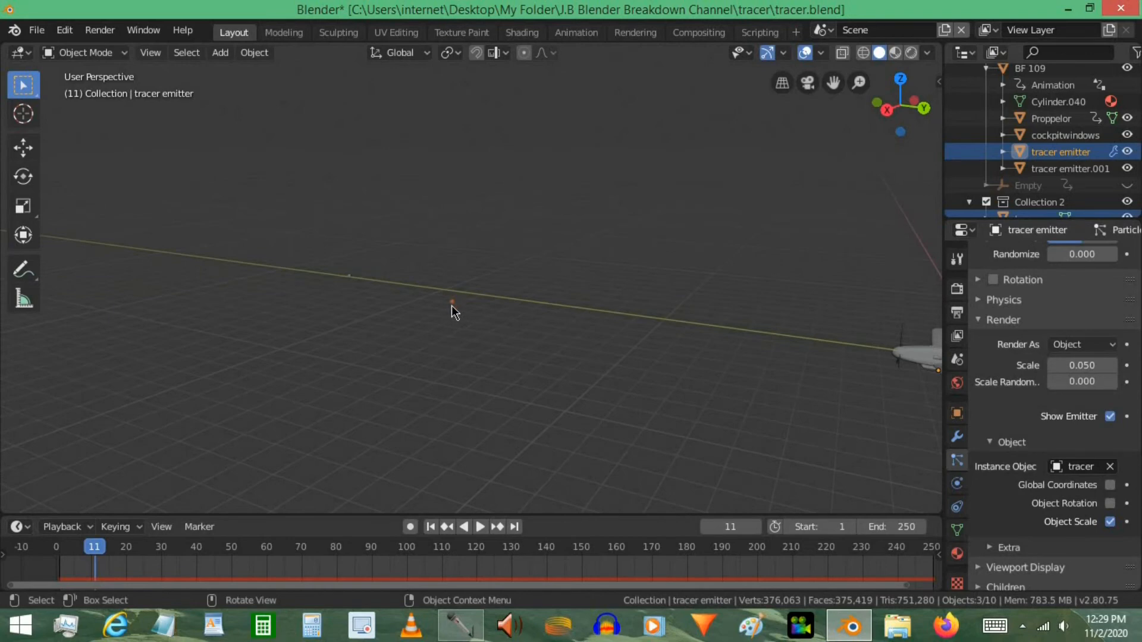
mouse_move(960, 297)
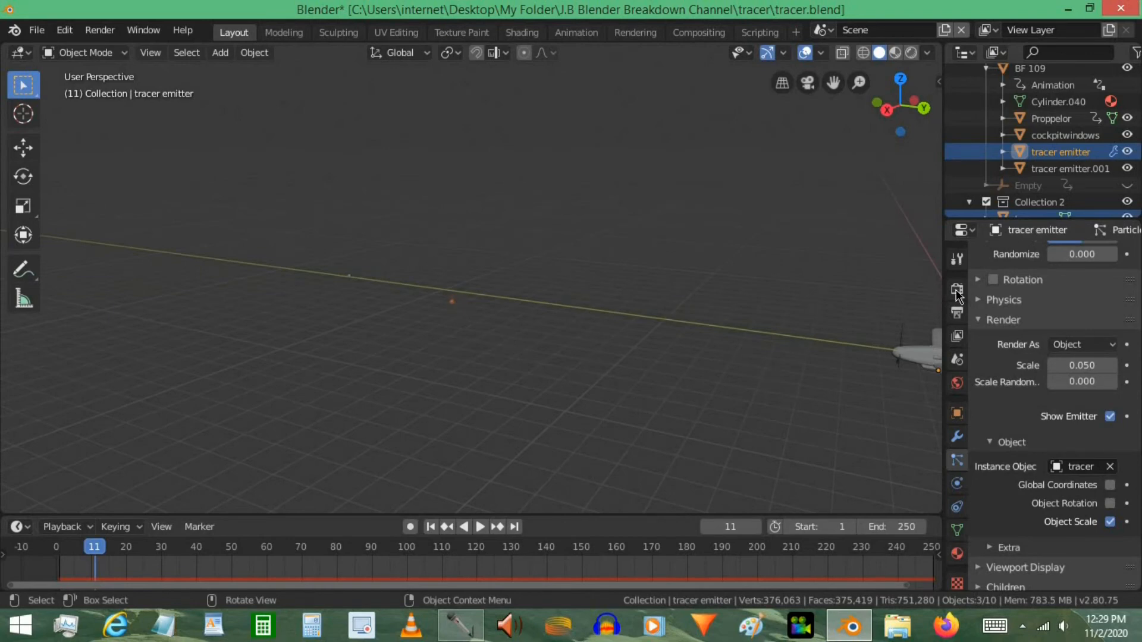
Enable Motion Blur in Render Properties with shutter 1.00.
click(956, 289)
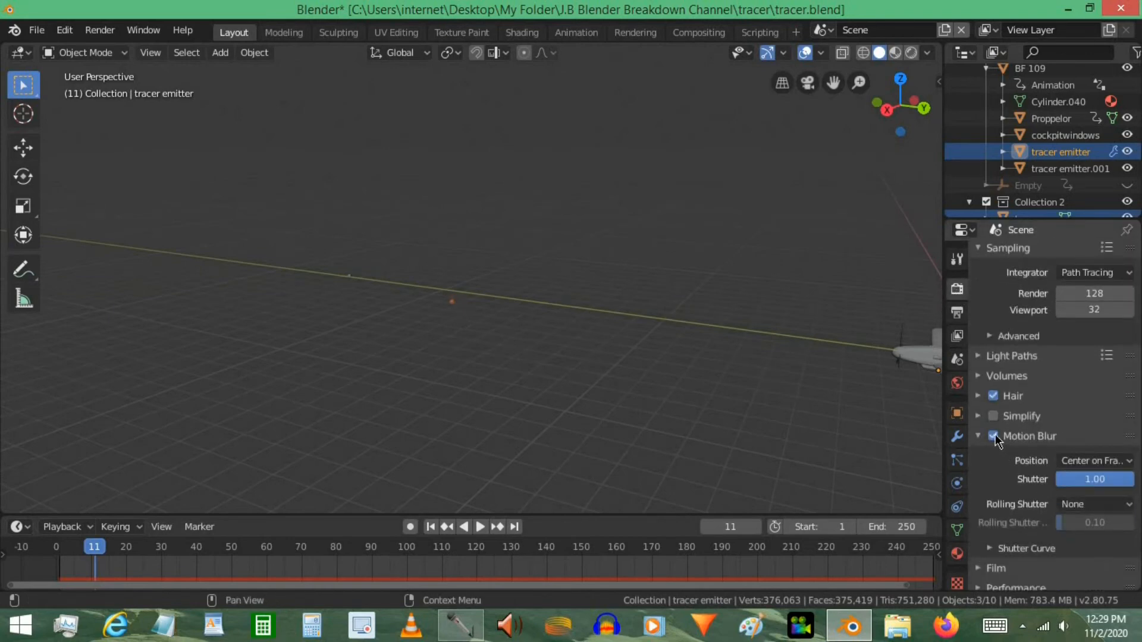
click(992, 436)
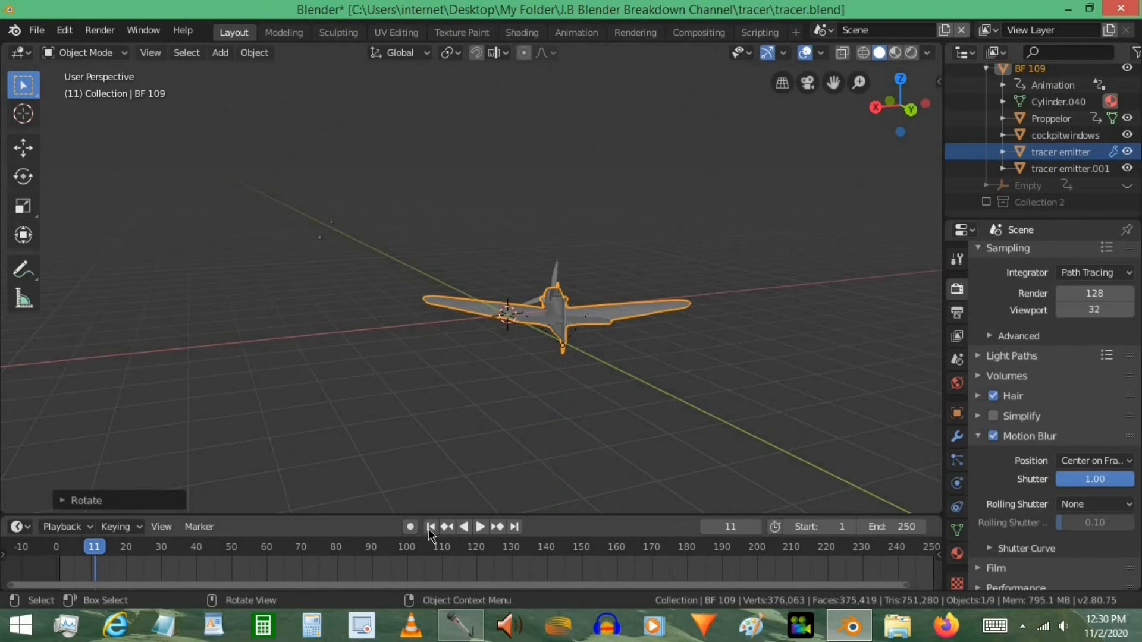
Return playback to frame 1 and view the plane from the side before saving tracer.blend.
click(480, 527)
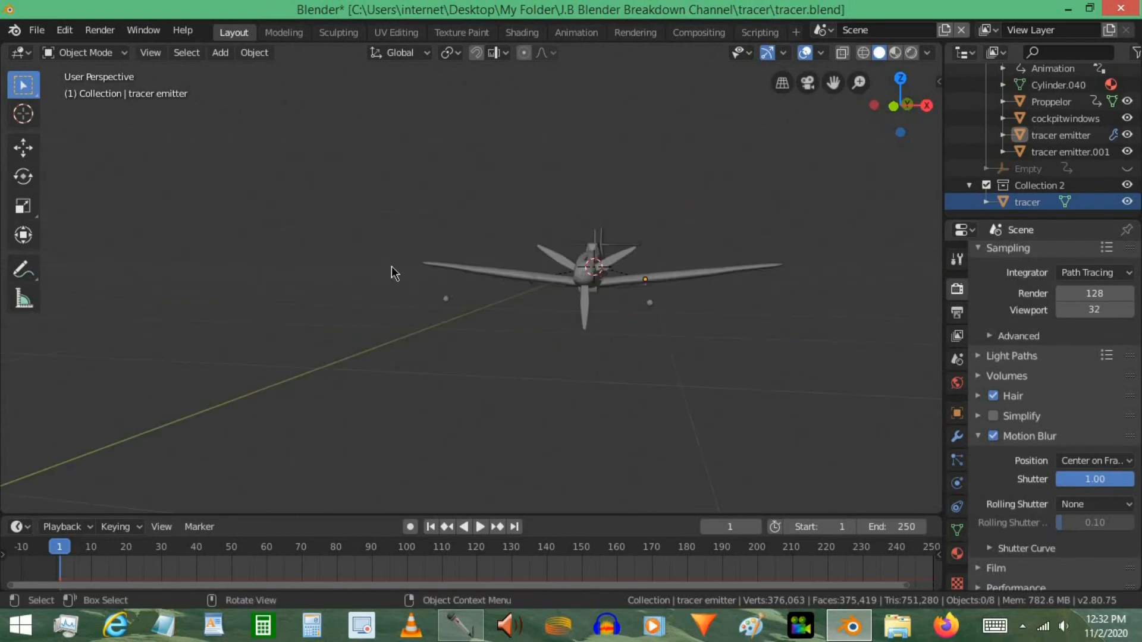
drag(394, 273, 499, 353)
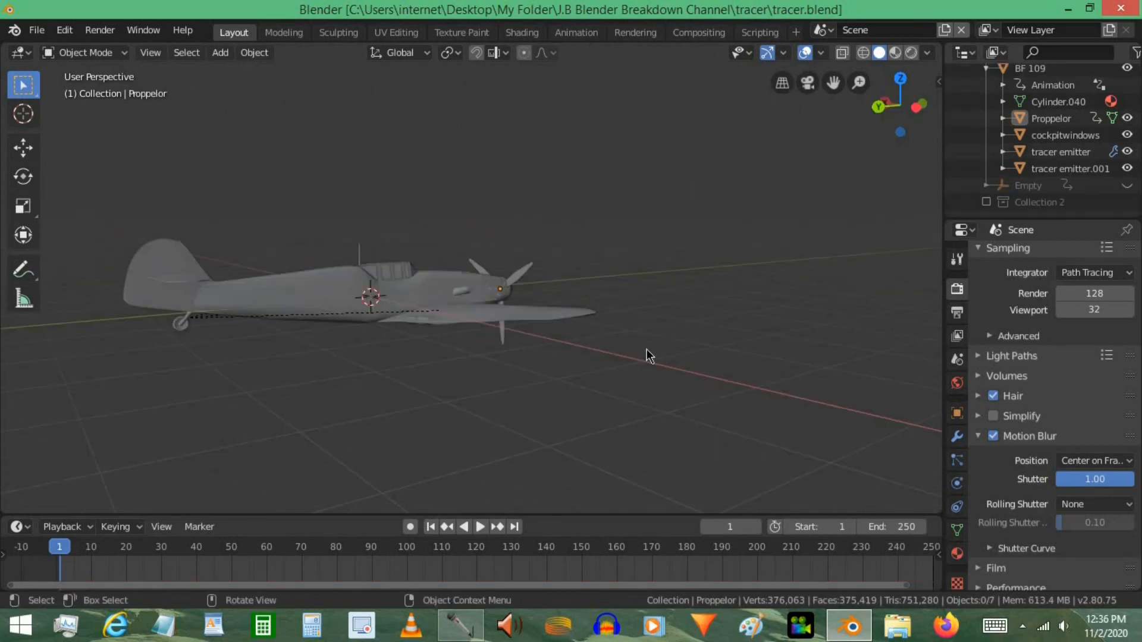
mouse_move(683, 354)
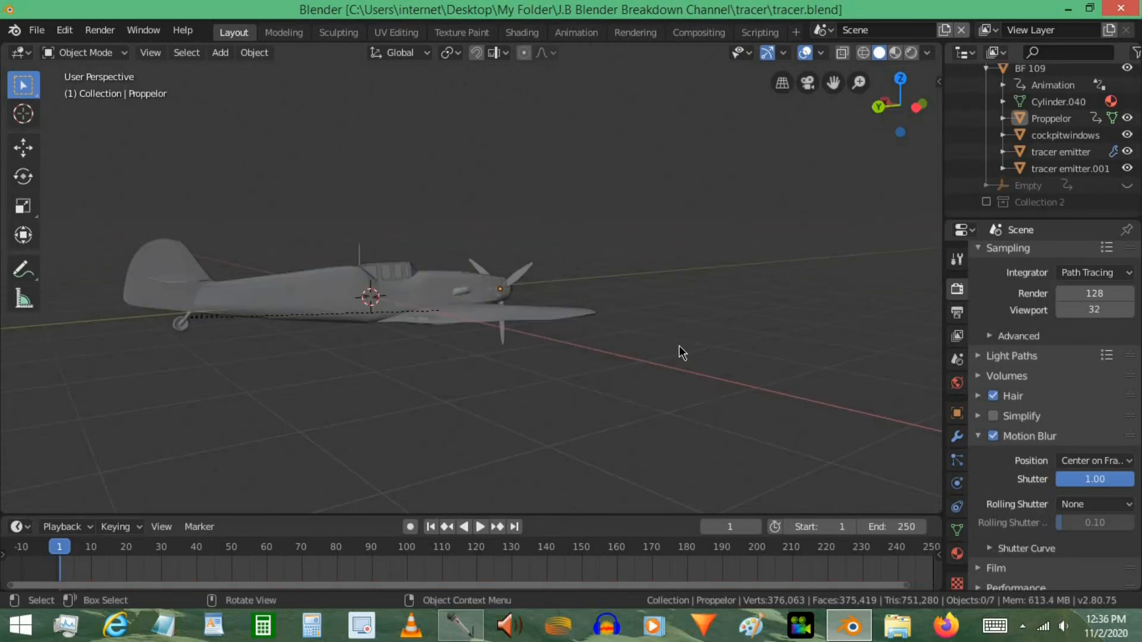